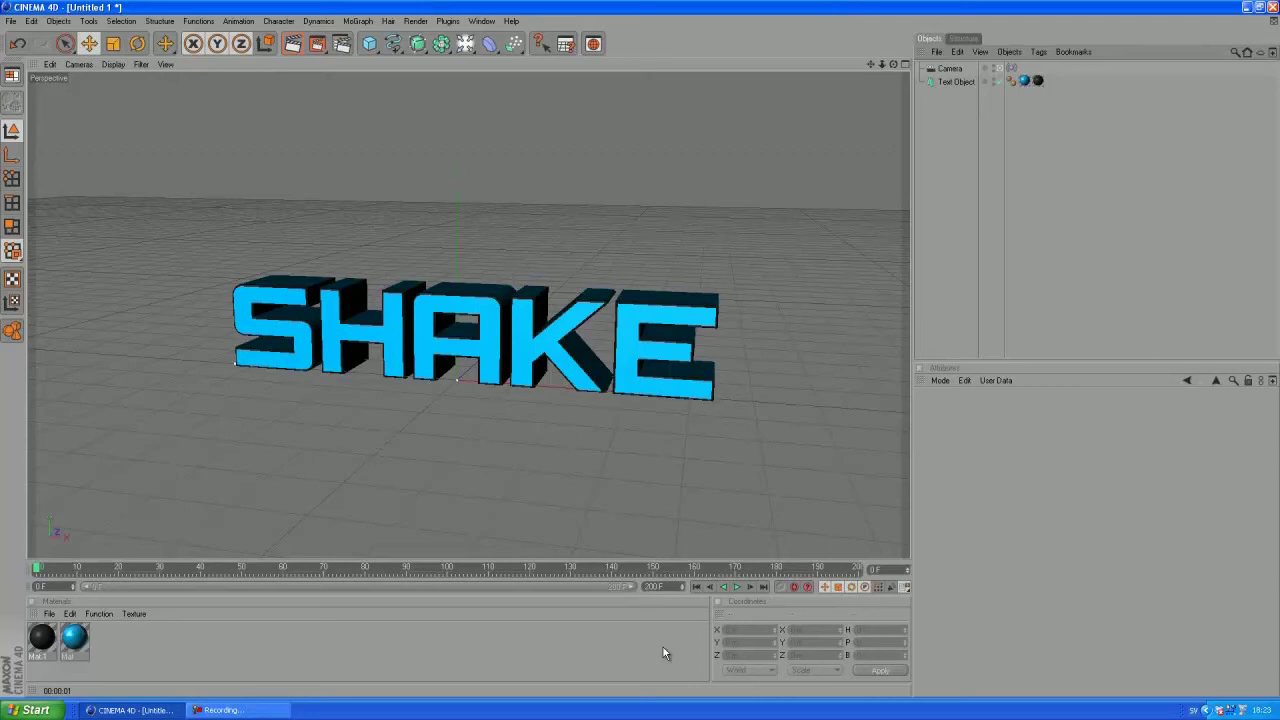
pyautogui.moveTo(742, 611)
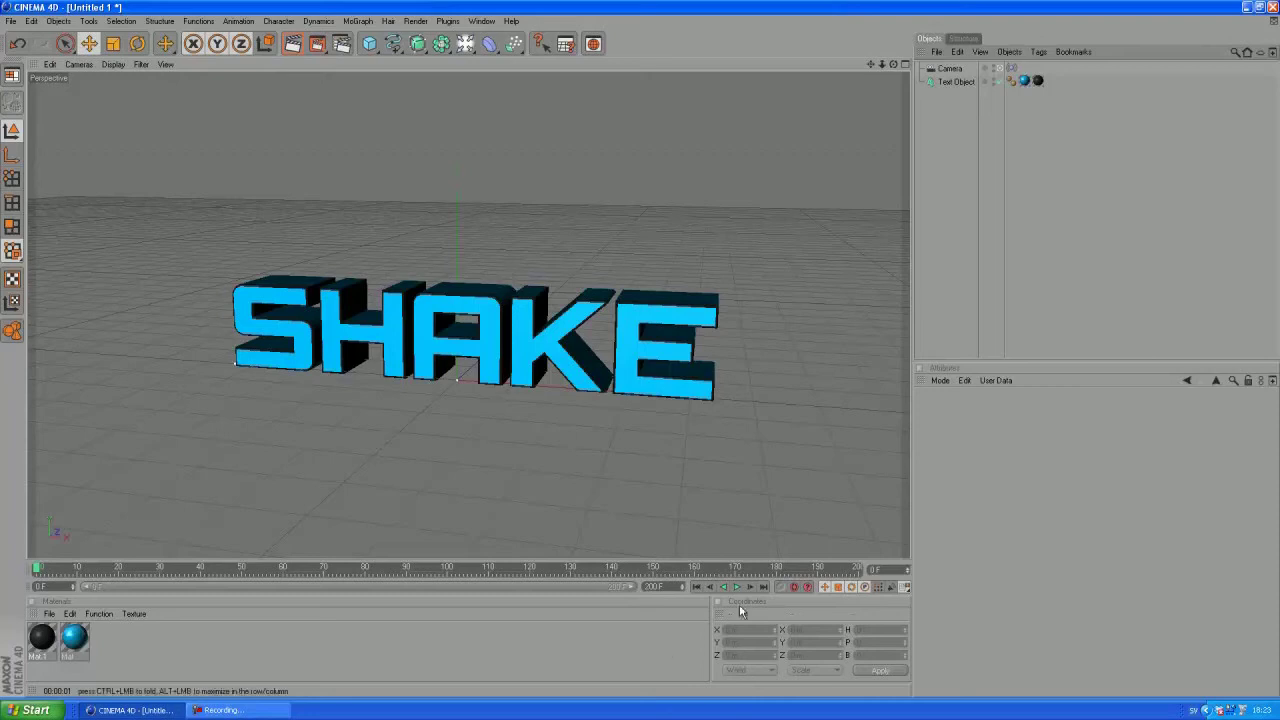
# Play the finished SHAKE animation to preview the camera shake, then pause it
pyautogui.click(737, 587)
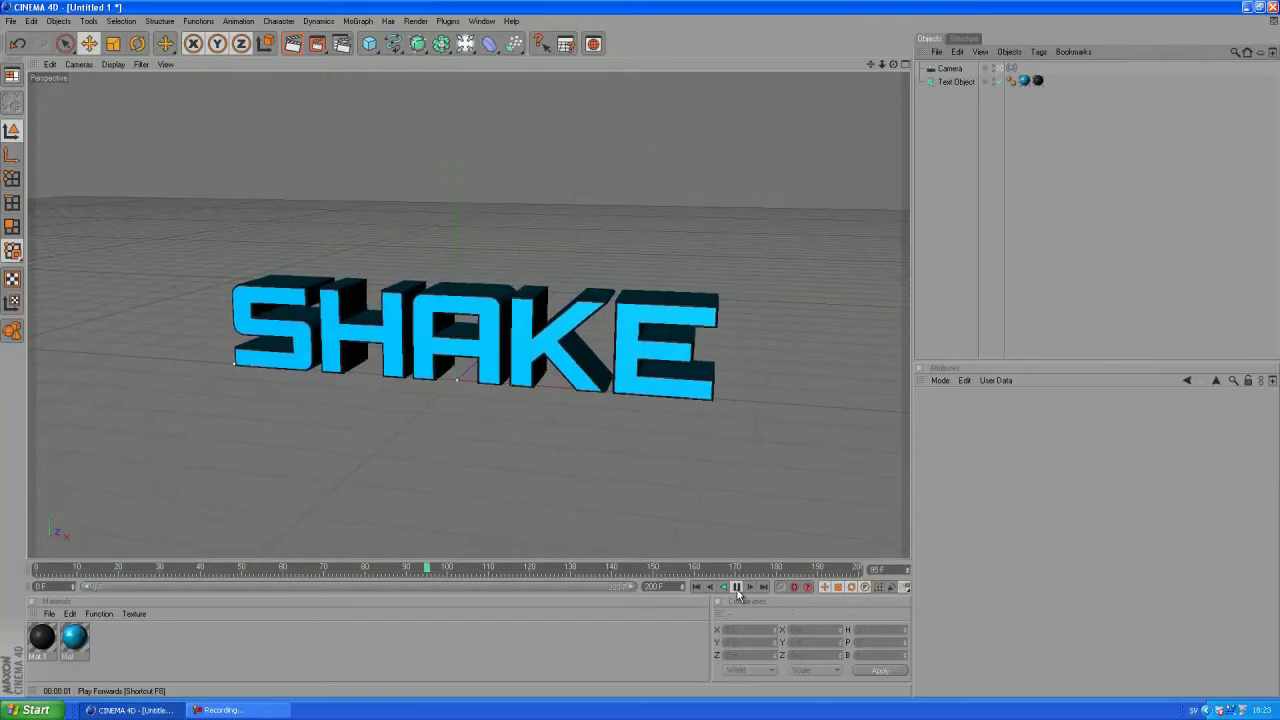
pyautogui.click(736, 587)
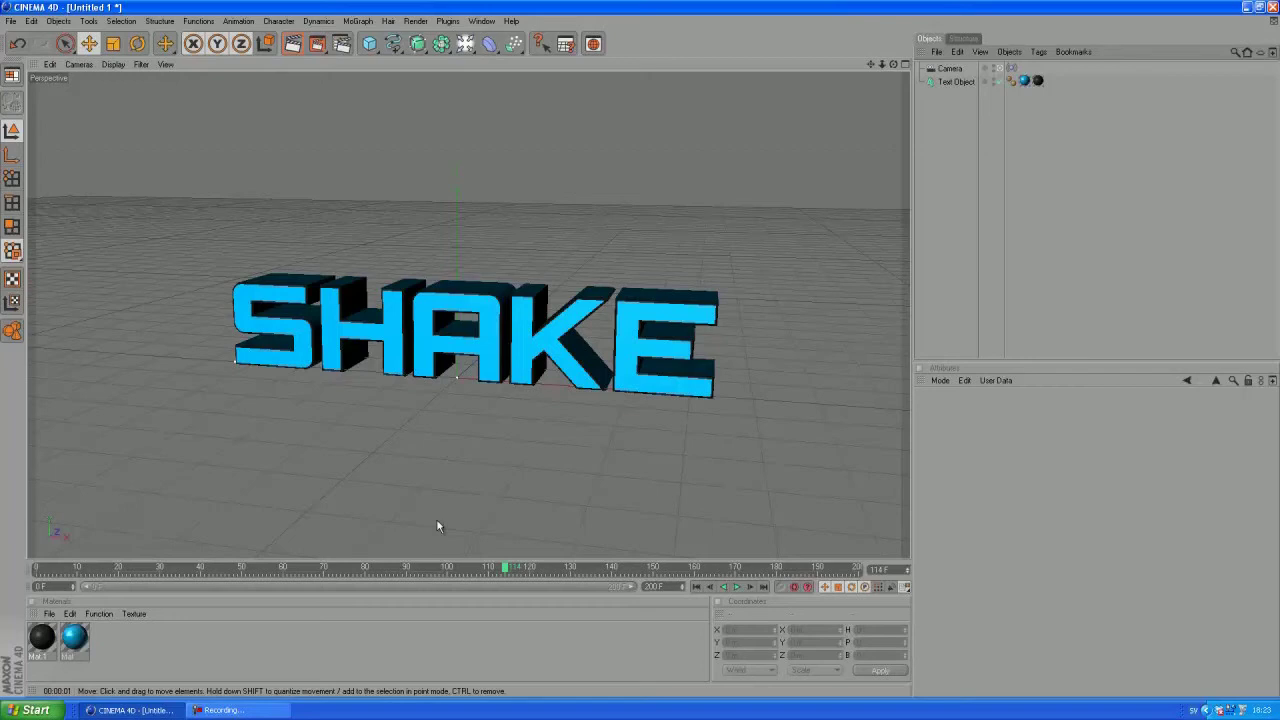
pyautogui.moveTo(949, 136)
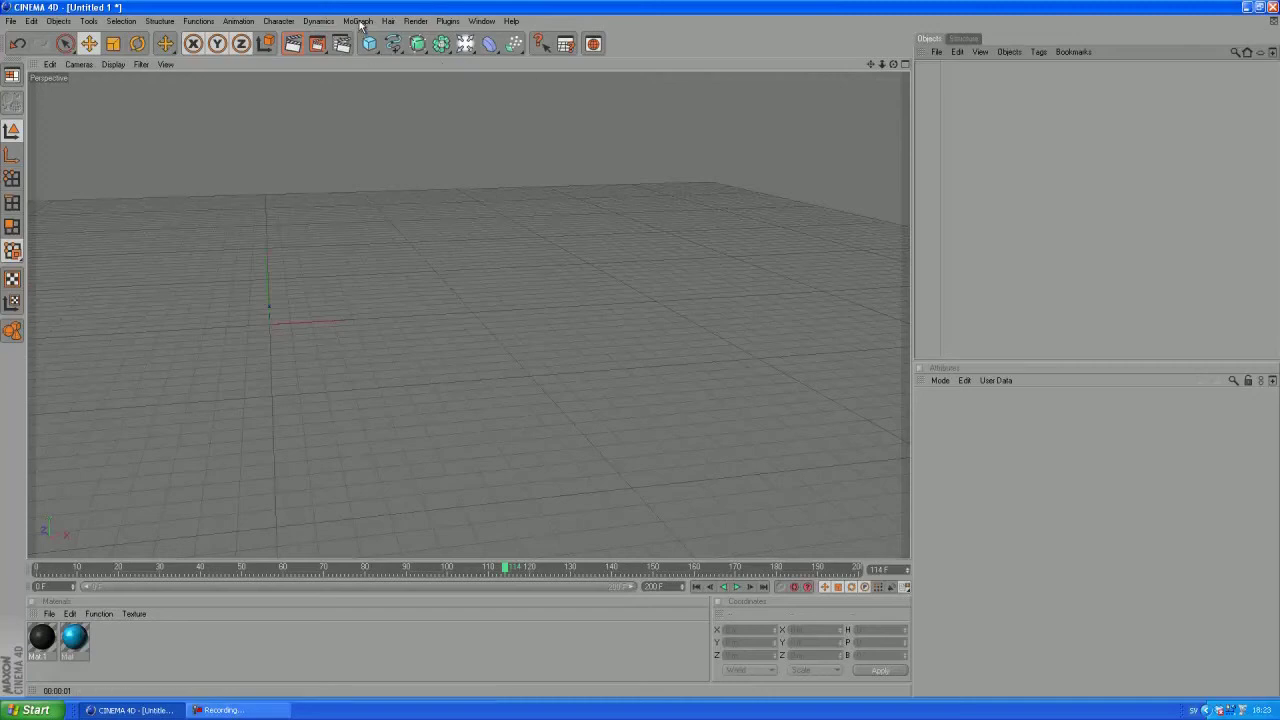
# Add a MoGraph Text object near the scene centre and make it read SHAKE
pyautogui.click(357, 21)
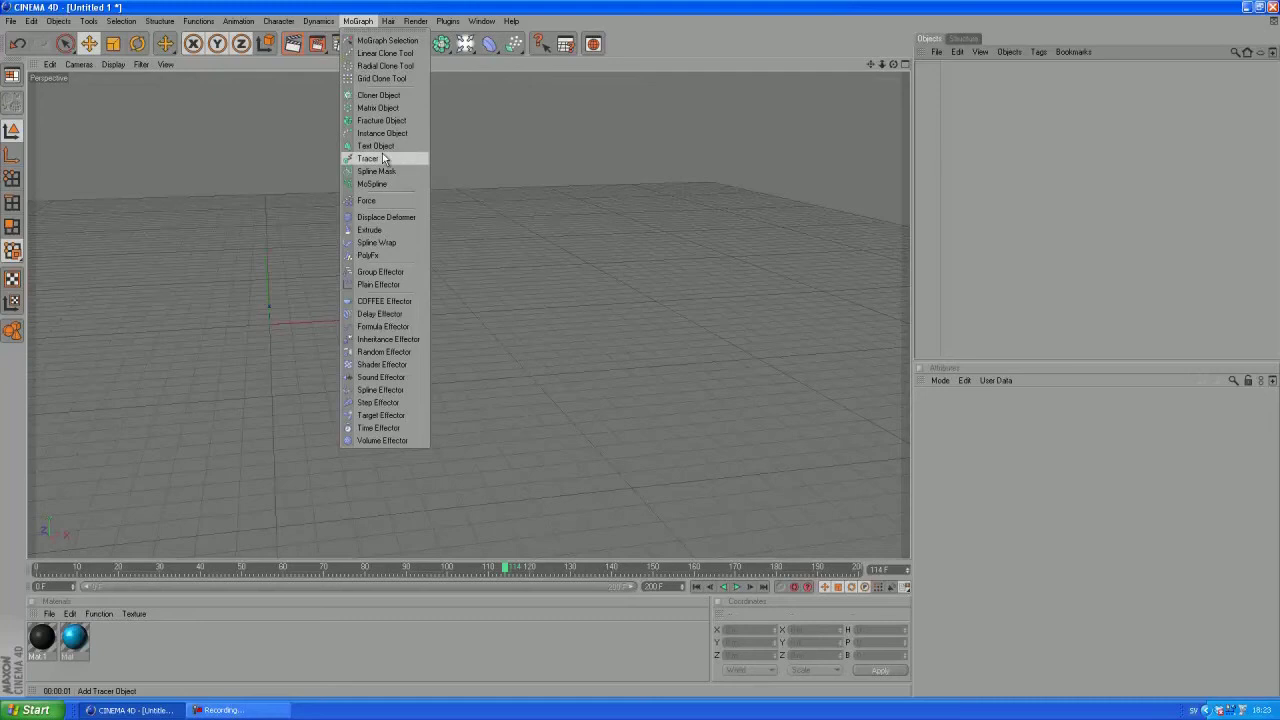
pyautogui.click(375, 146)
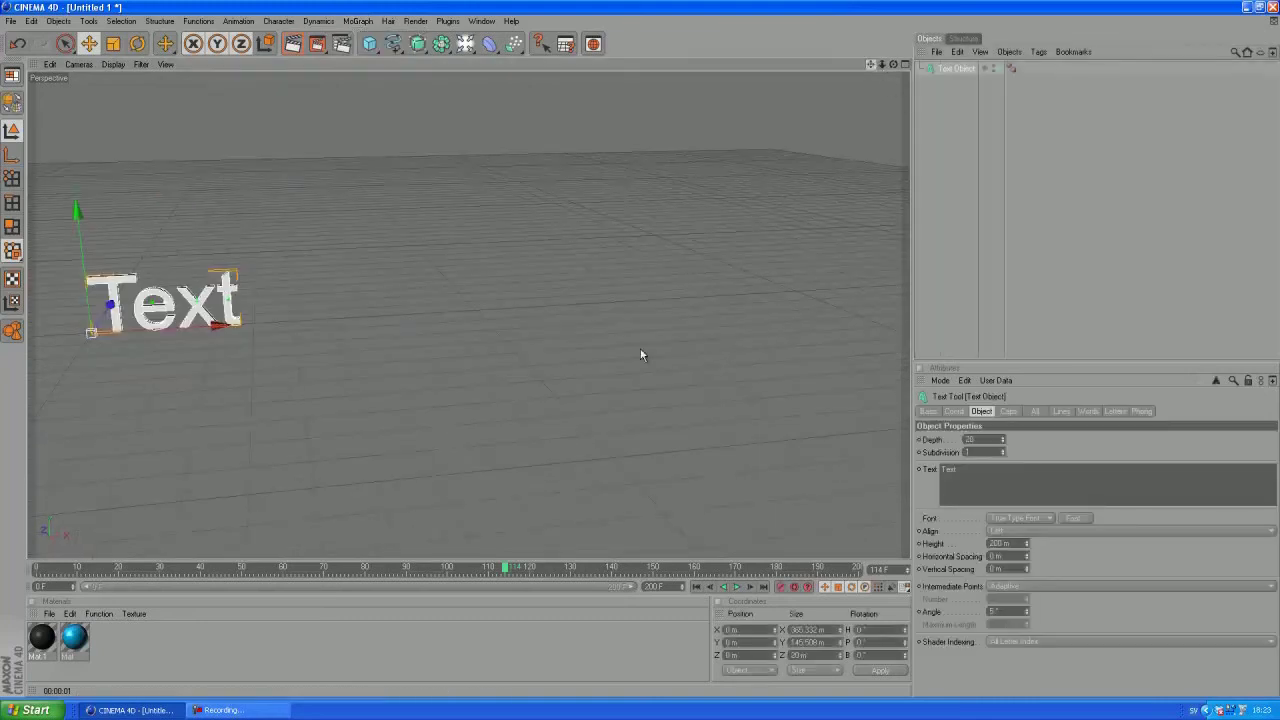
pyautogui.moveTo(165, 300); pyautogui.dragTo(525, 305)
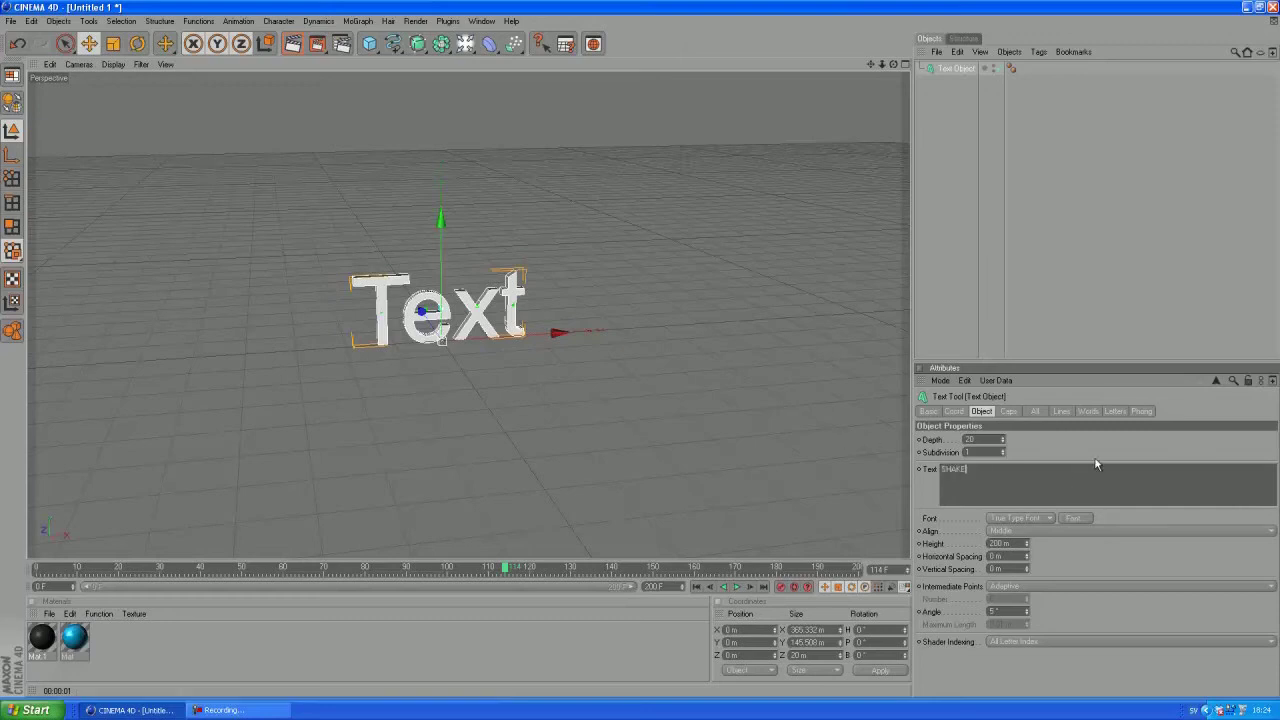
pyautogui.write('SHAKE')
pyautogui.click(984, 439)
pyautogui.write('120')
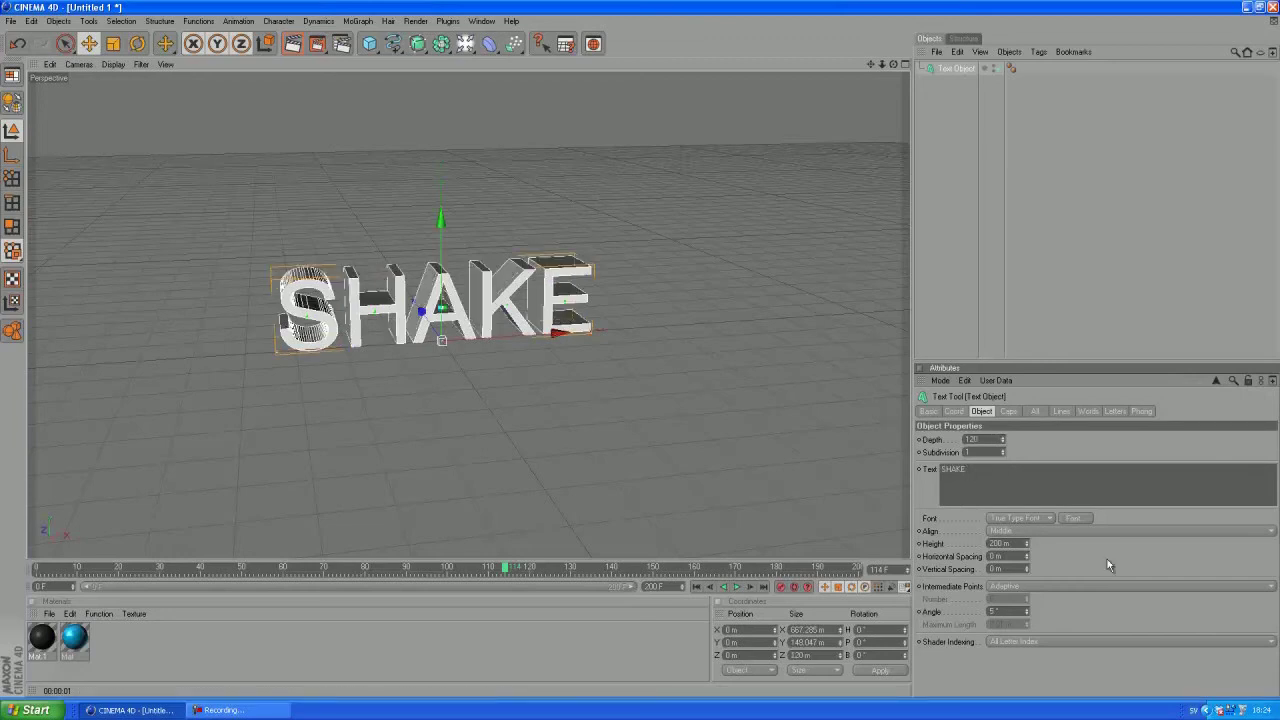
# Apply a blocky font to the SHAKE text and set Fillet Cap on its faces
pyautogui.click(1073, 518)
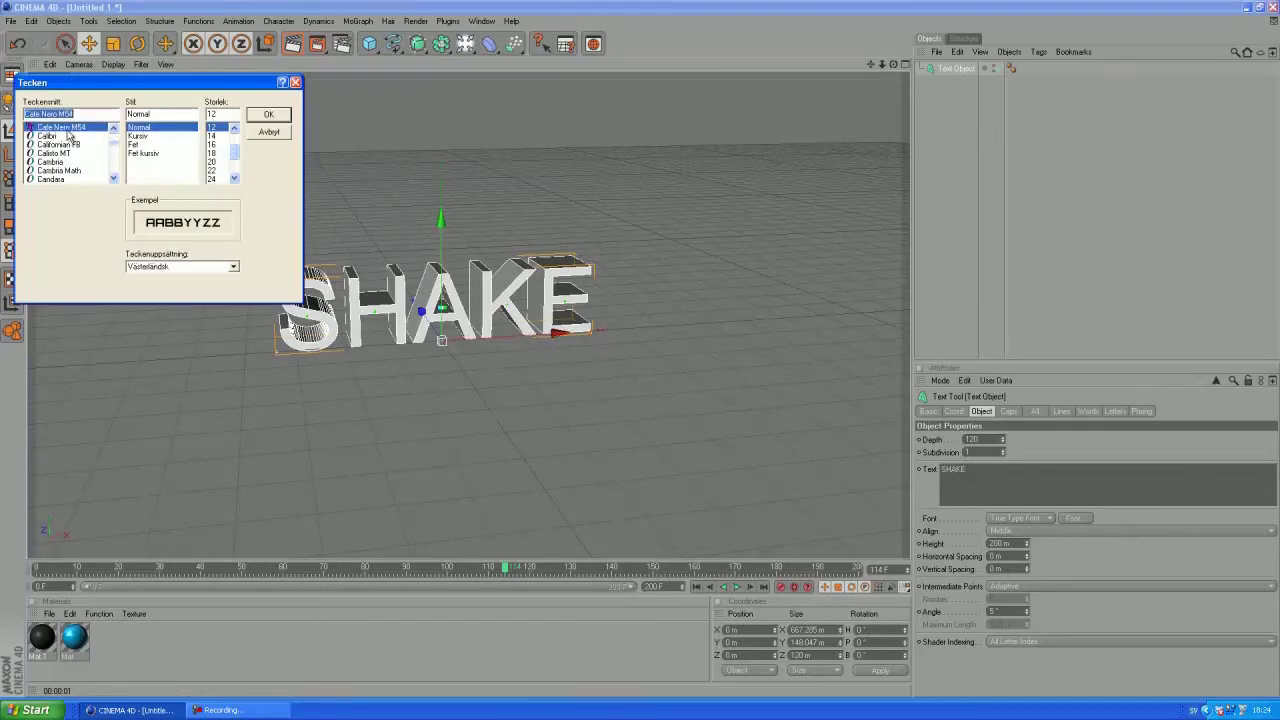
pyautogui.click(268, 114)
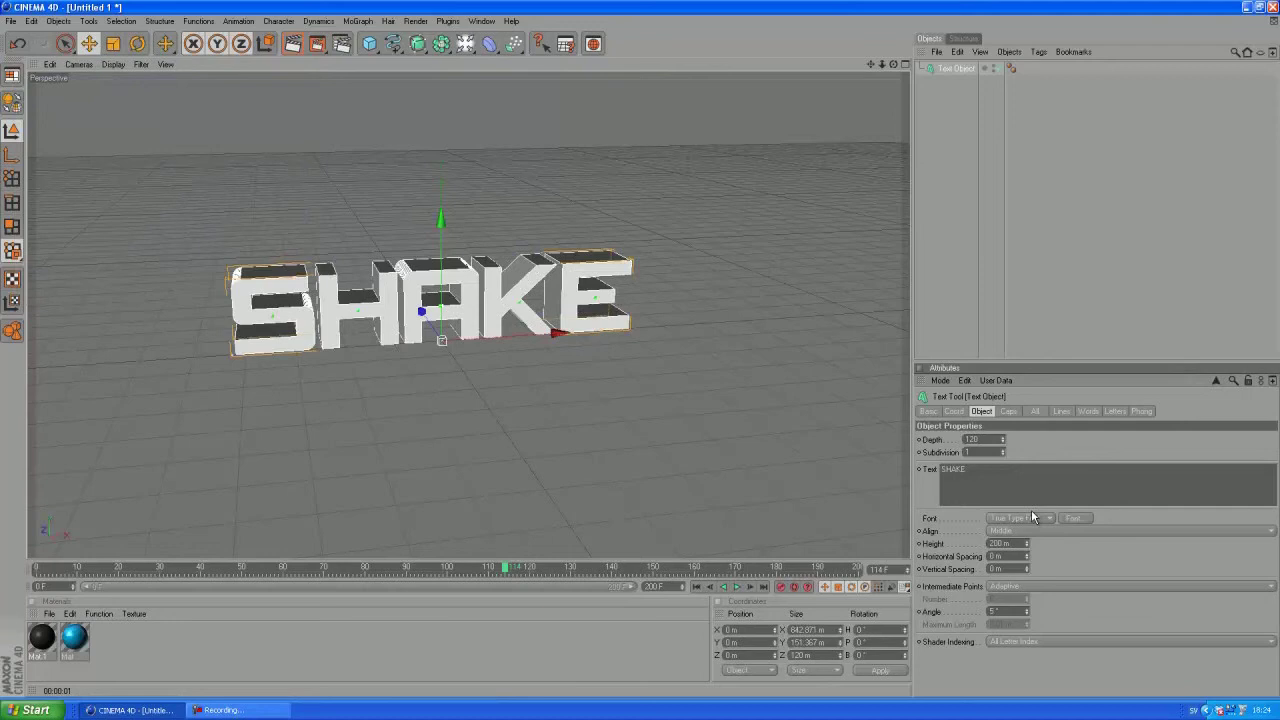
pyautogui.moveTo(1013, 421)
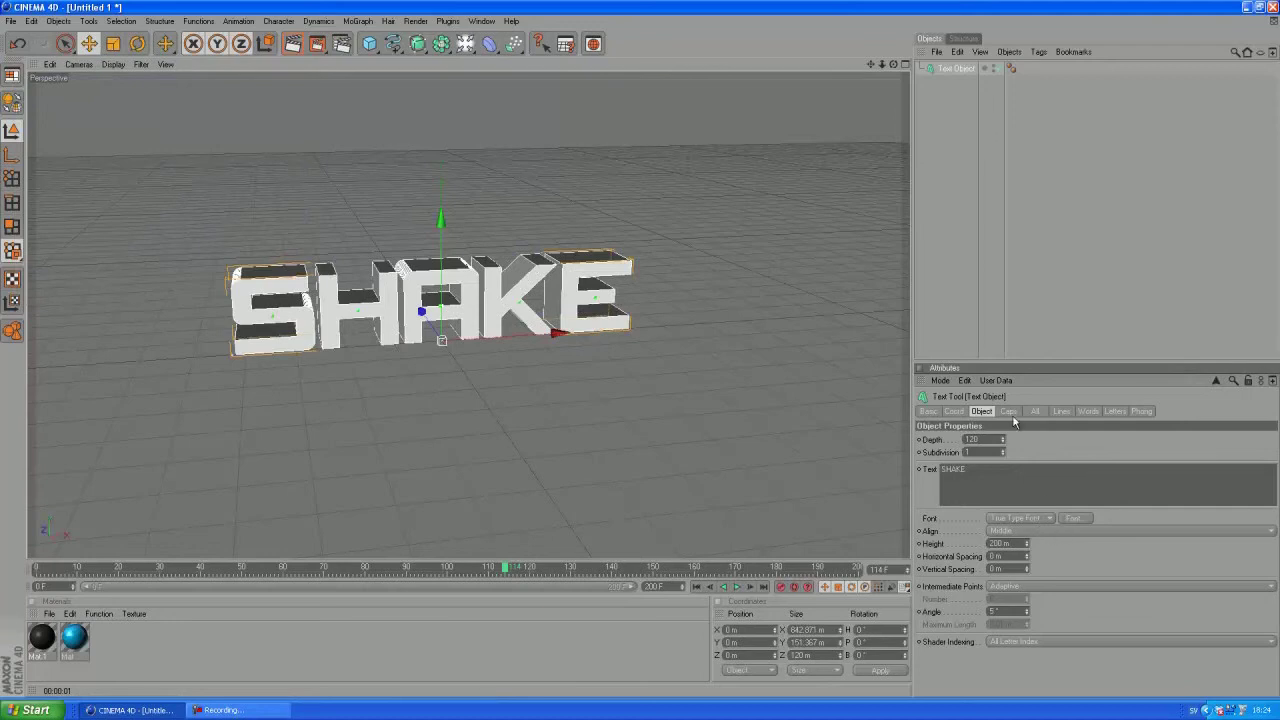
pyautogui.click(1008, 411)
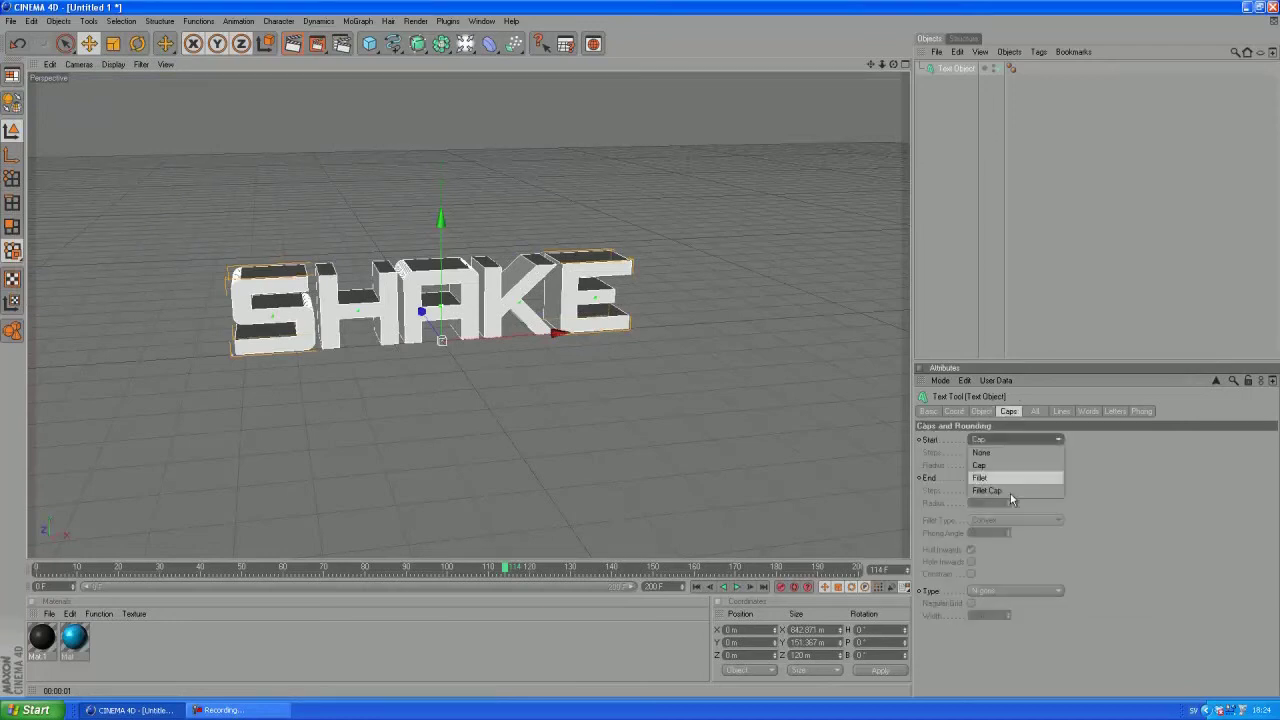
pyautogui.click(987, 491)
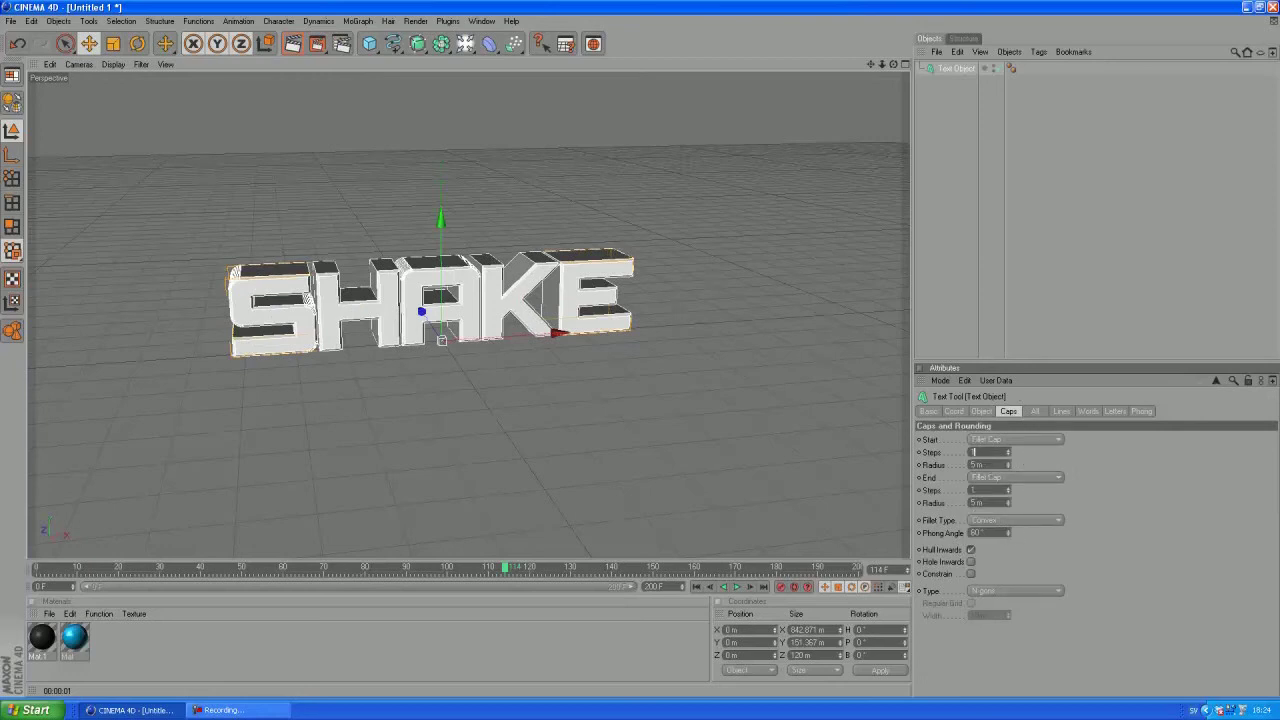
pyautogui.click(982, 411)
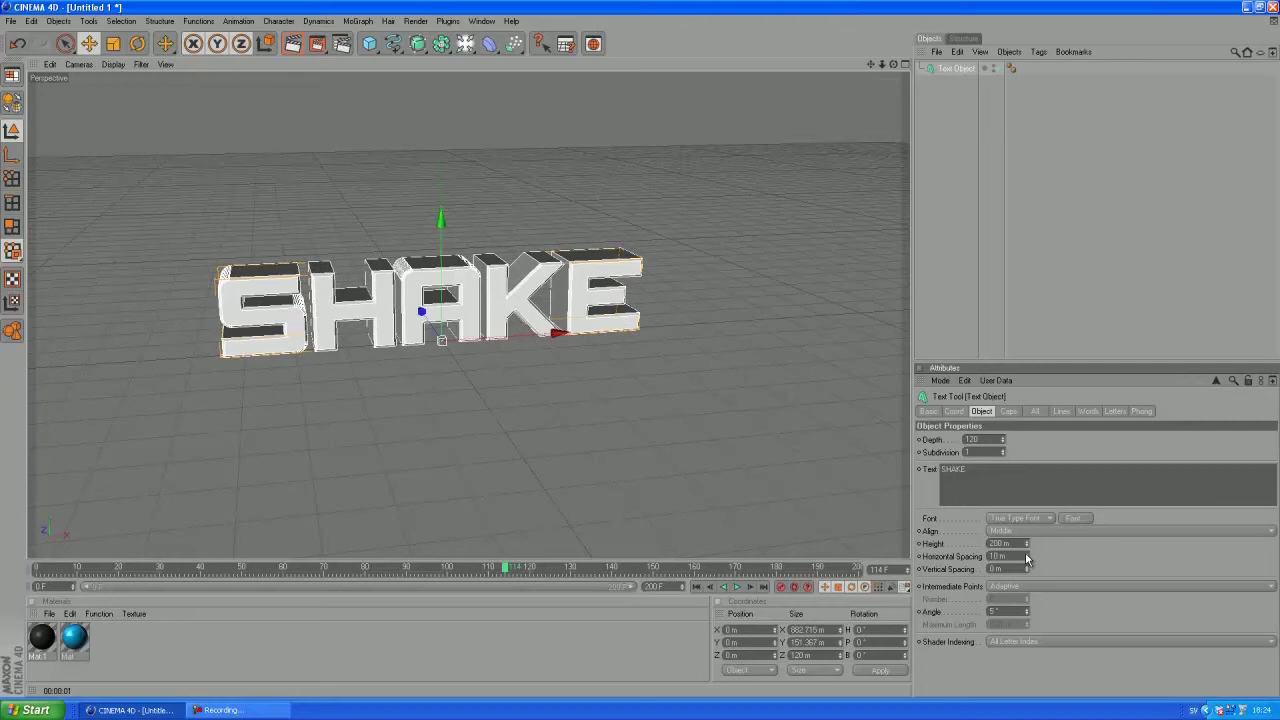
pyautogui.moveTo(967, 178)
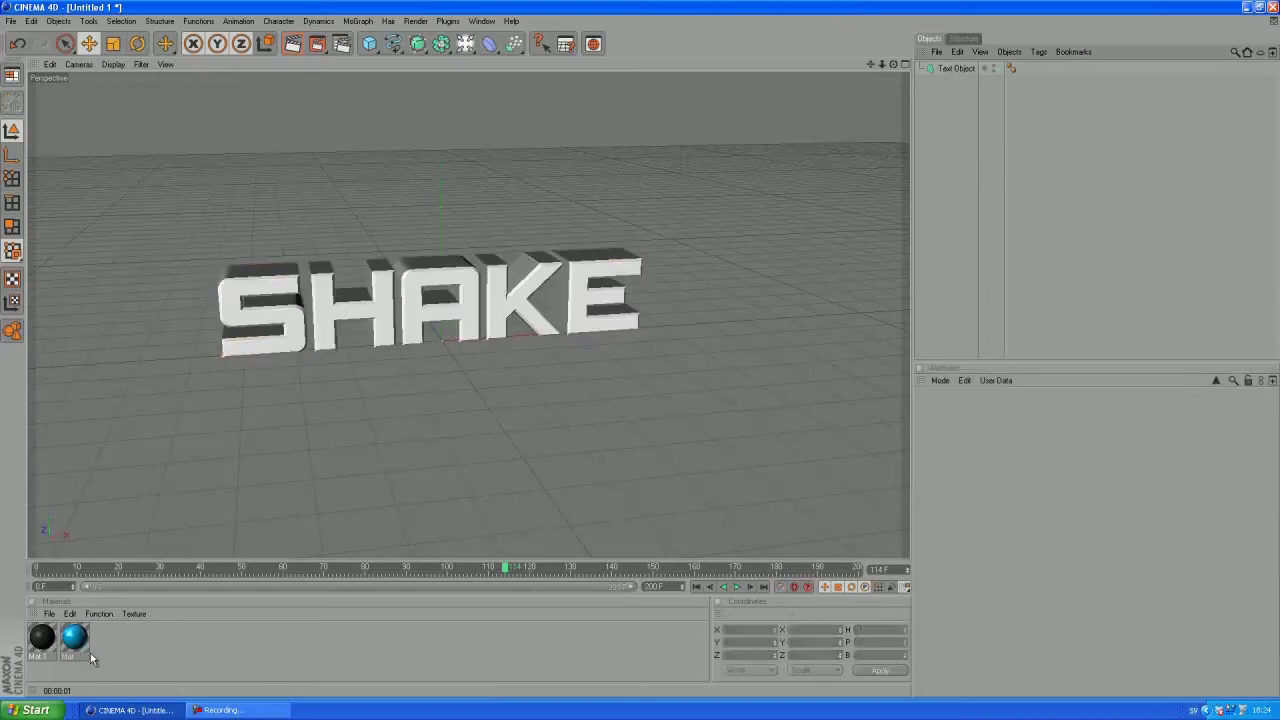
# Review the blue material's colour and reflection, then apply it to the SHAKE text
pyautogui.click(75, 637)
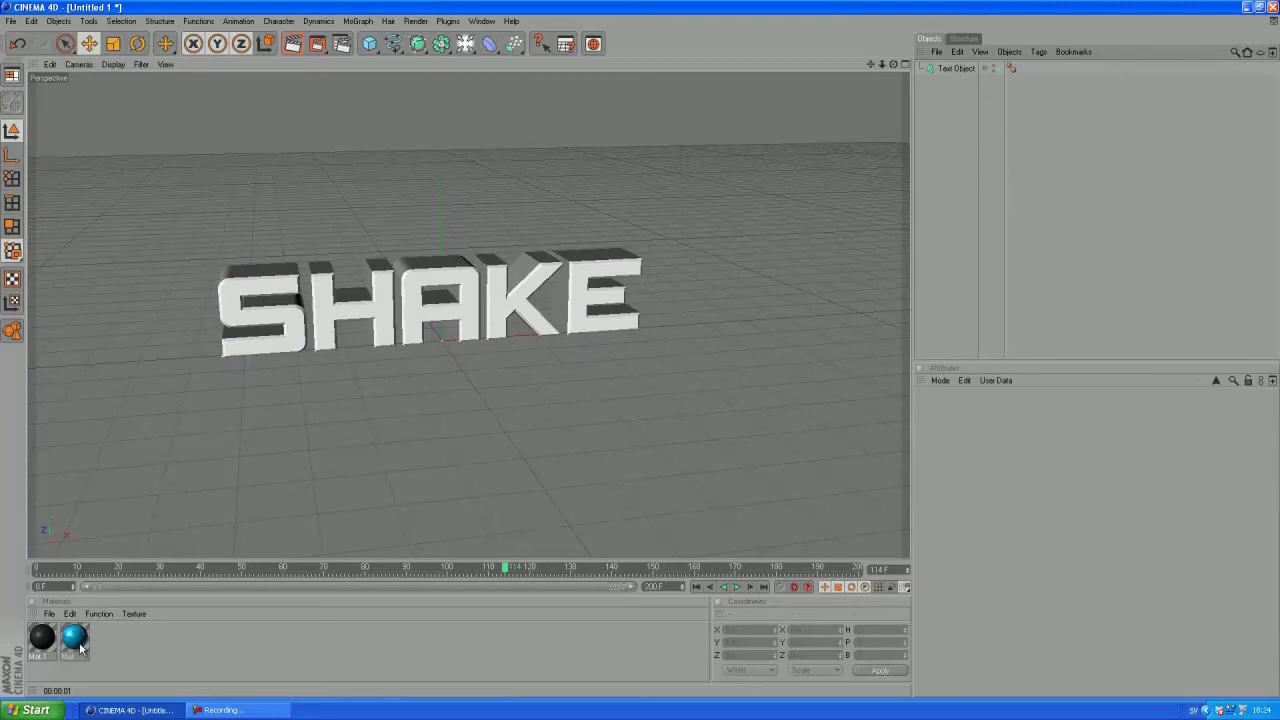
pyautogui.click(75, 638)
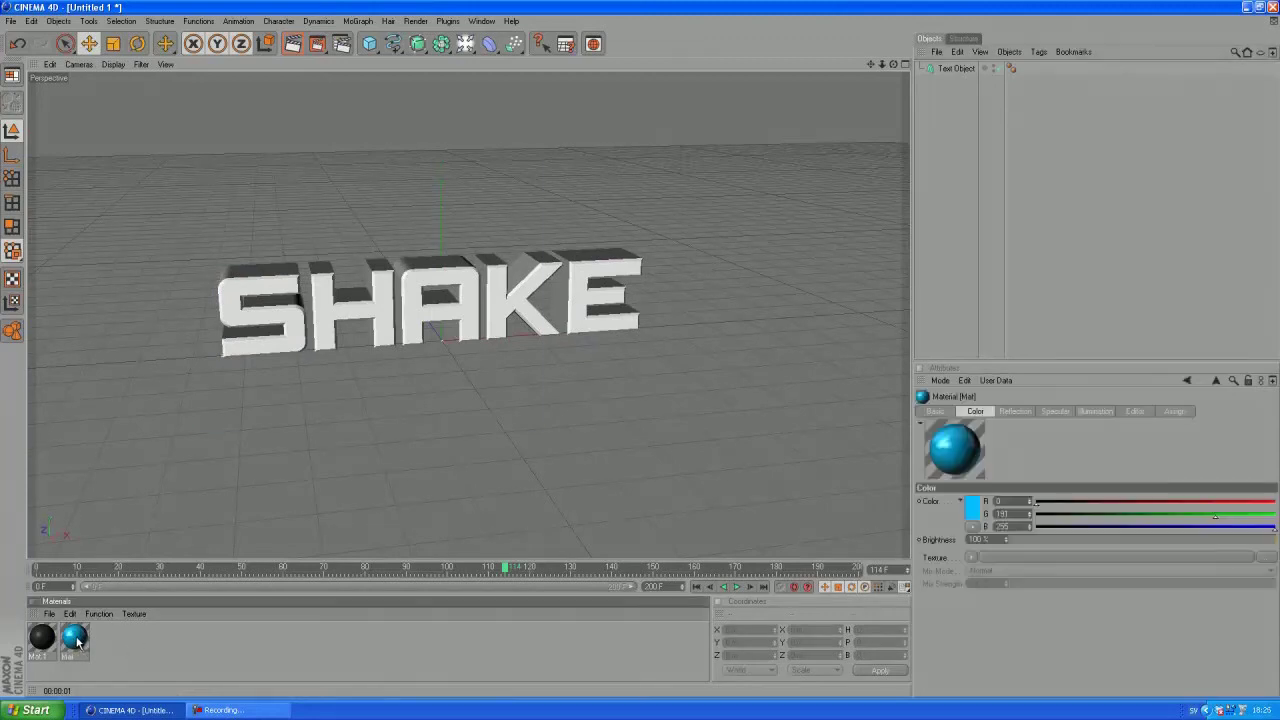
pyautogui.doubleClick(75, 640)
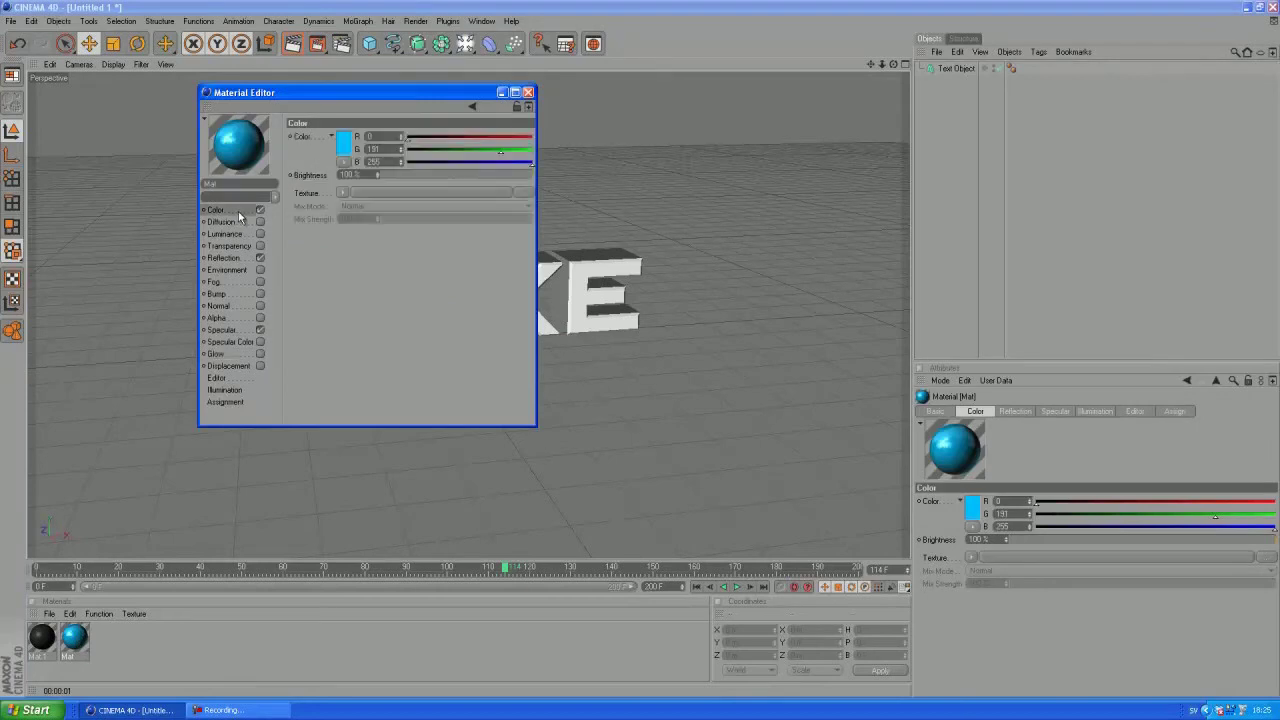
pyautogui.click(225, 257)
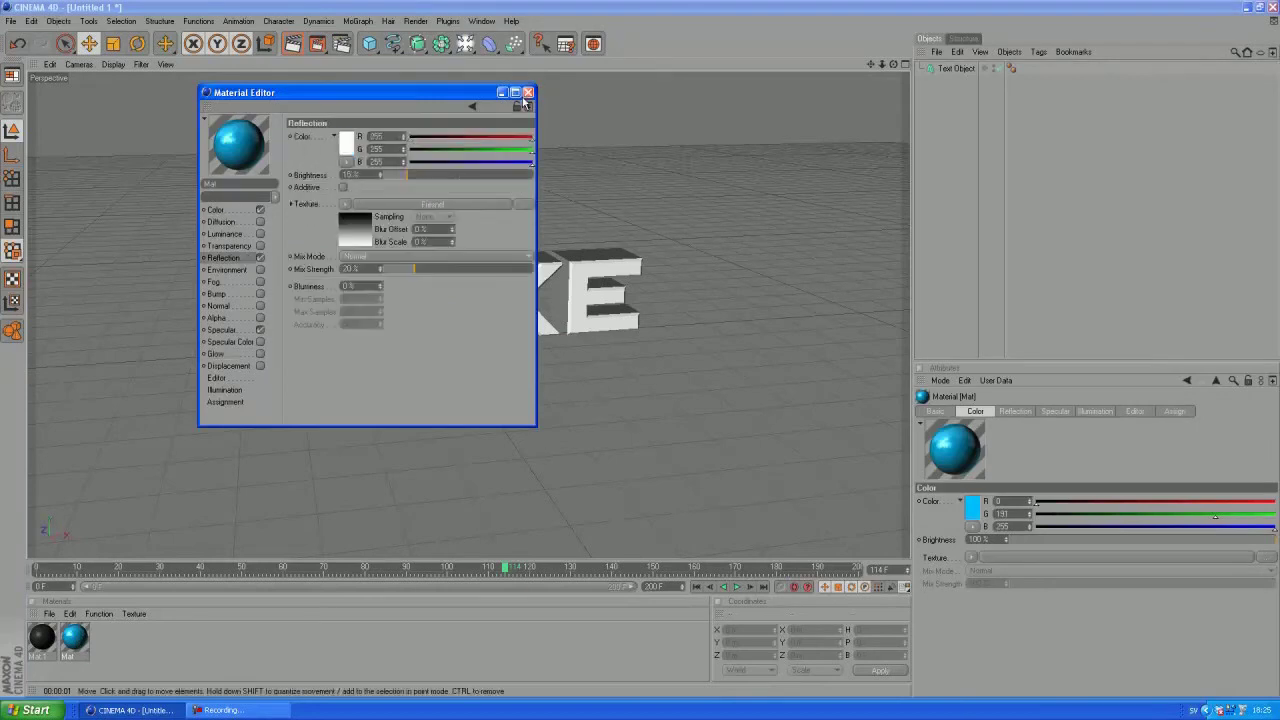
pyautogui.click(528, 92)
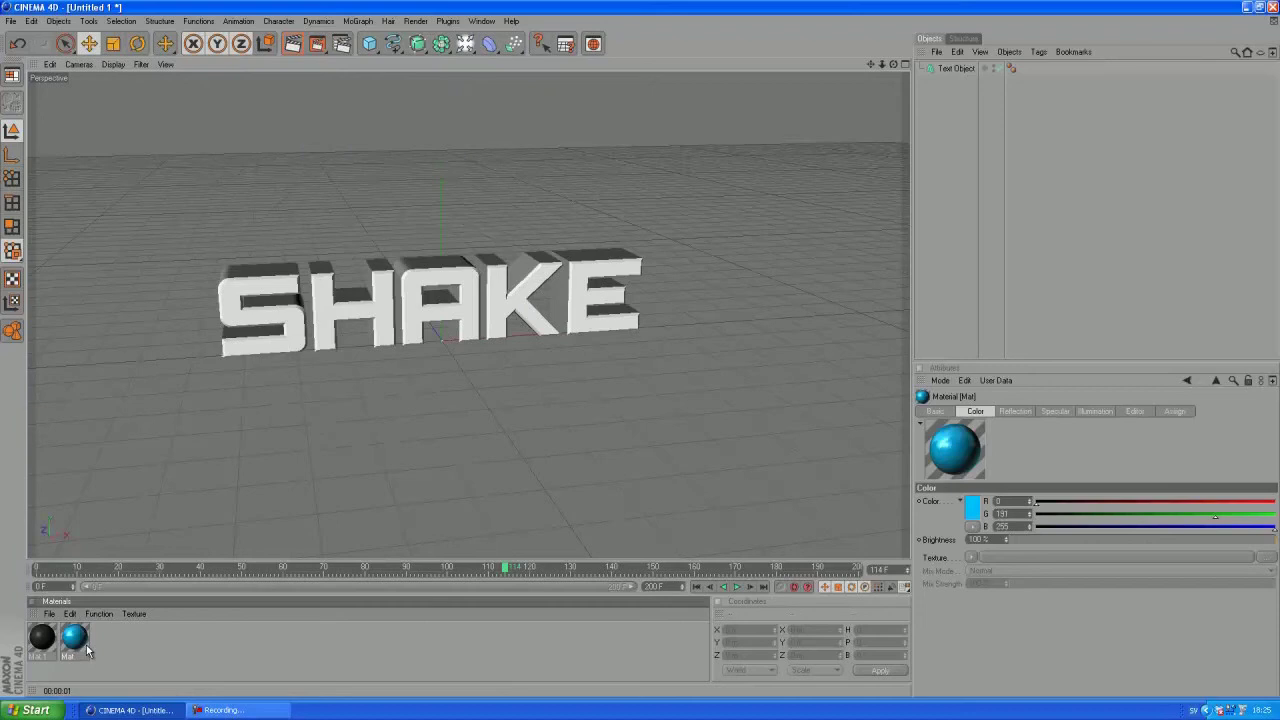
pyautogui.moveTo(290, 320)
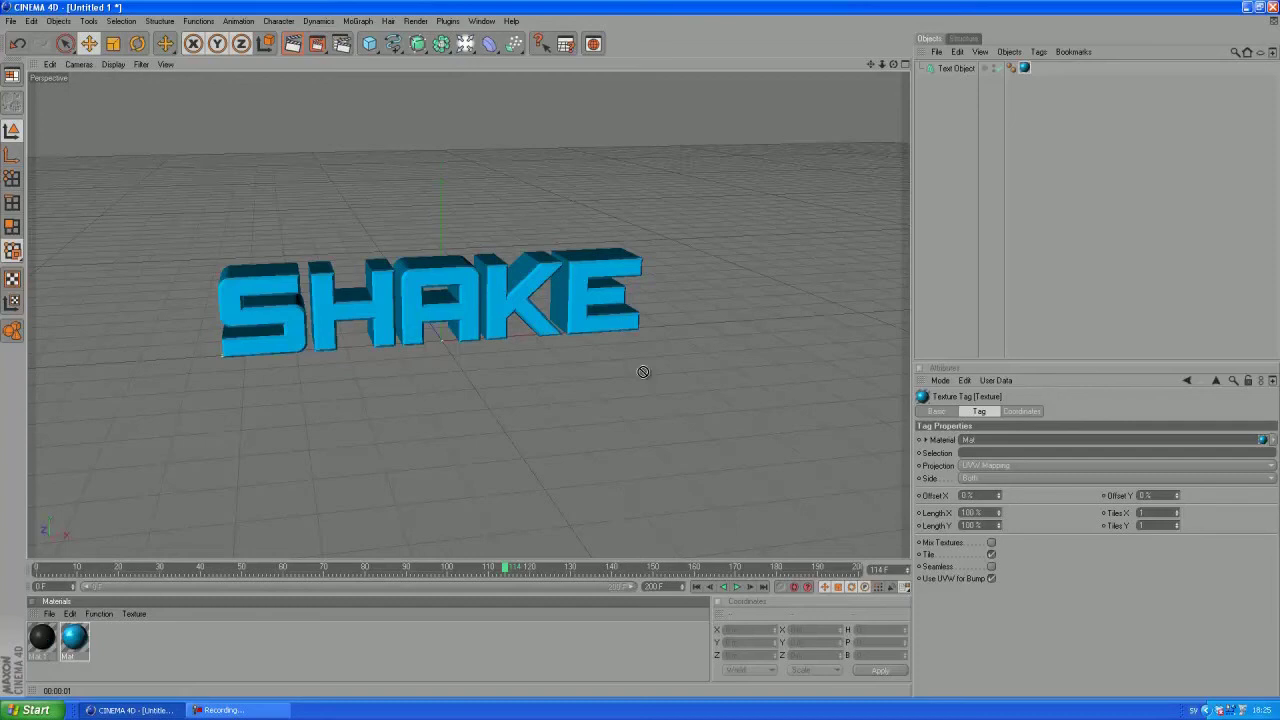
pyautogui.moveTo(957, 72)
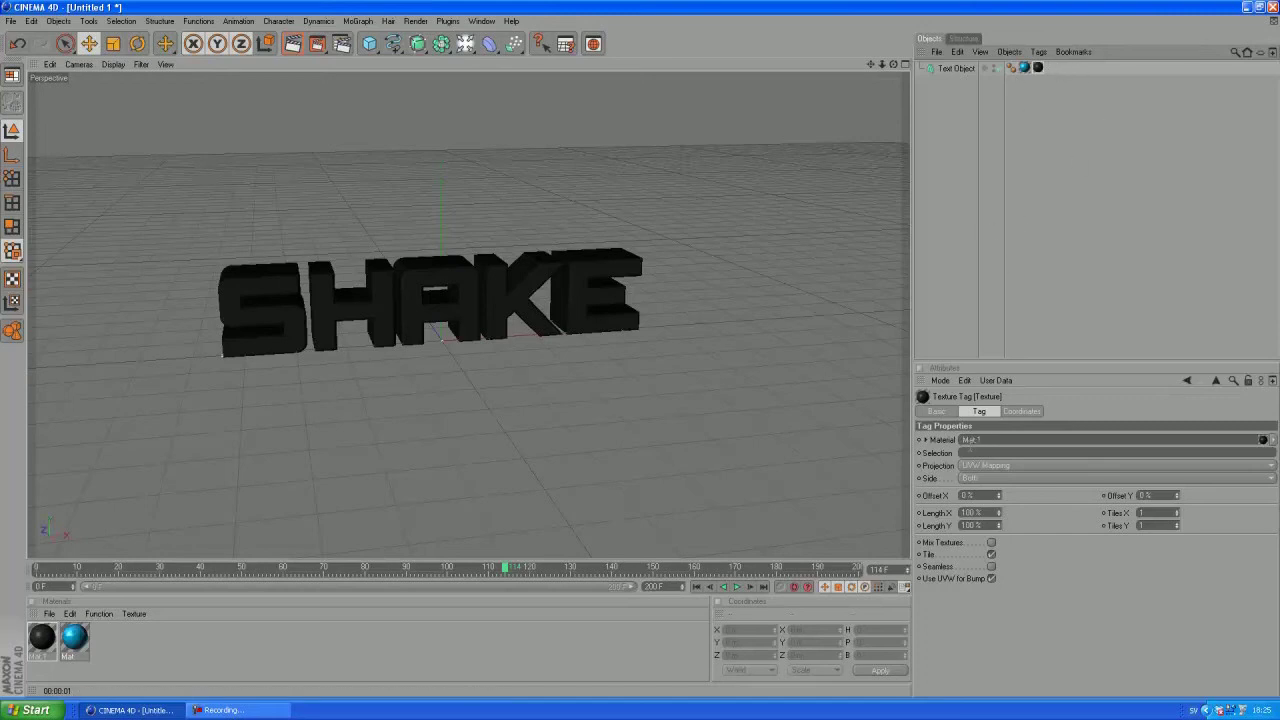
pyautogui.click(1110, 452)
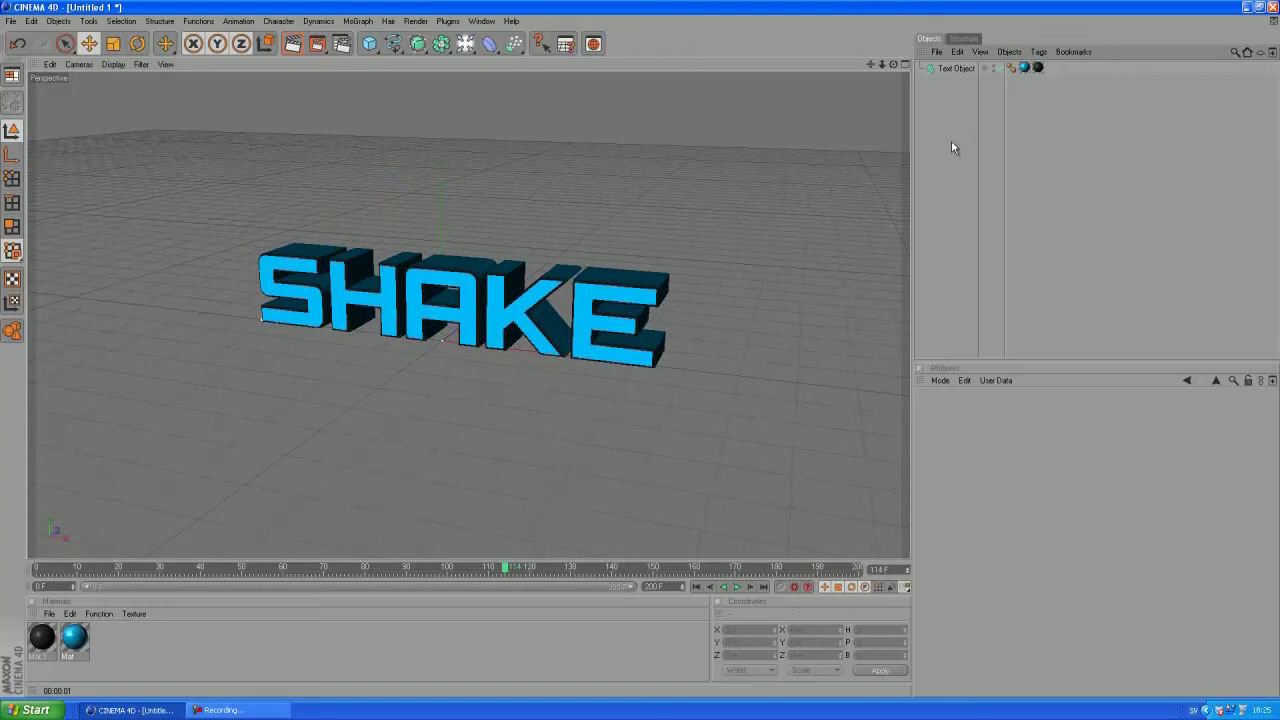
# Create a camera object, then restore the earlier perspective framing of SHAKE
pyautogui.click(465, 43)
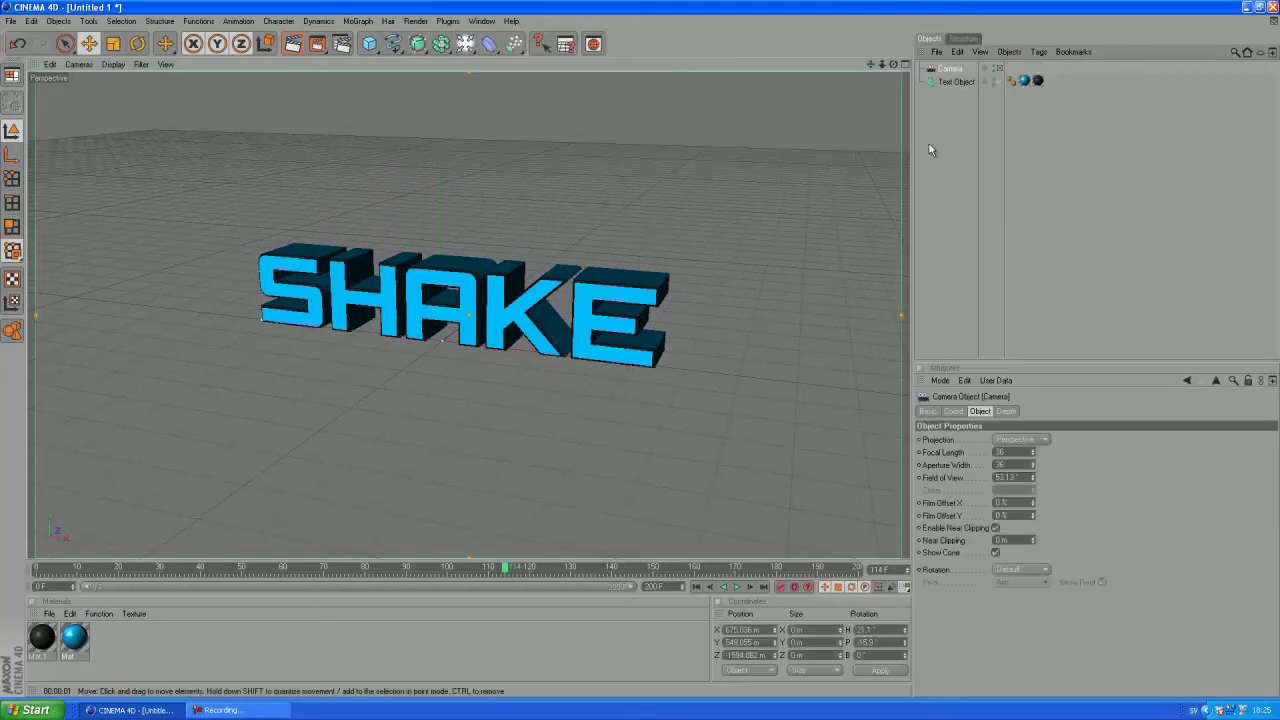
pyautogui.click(954, 81)
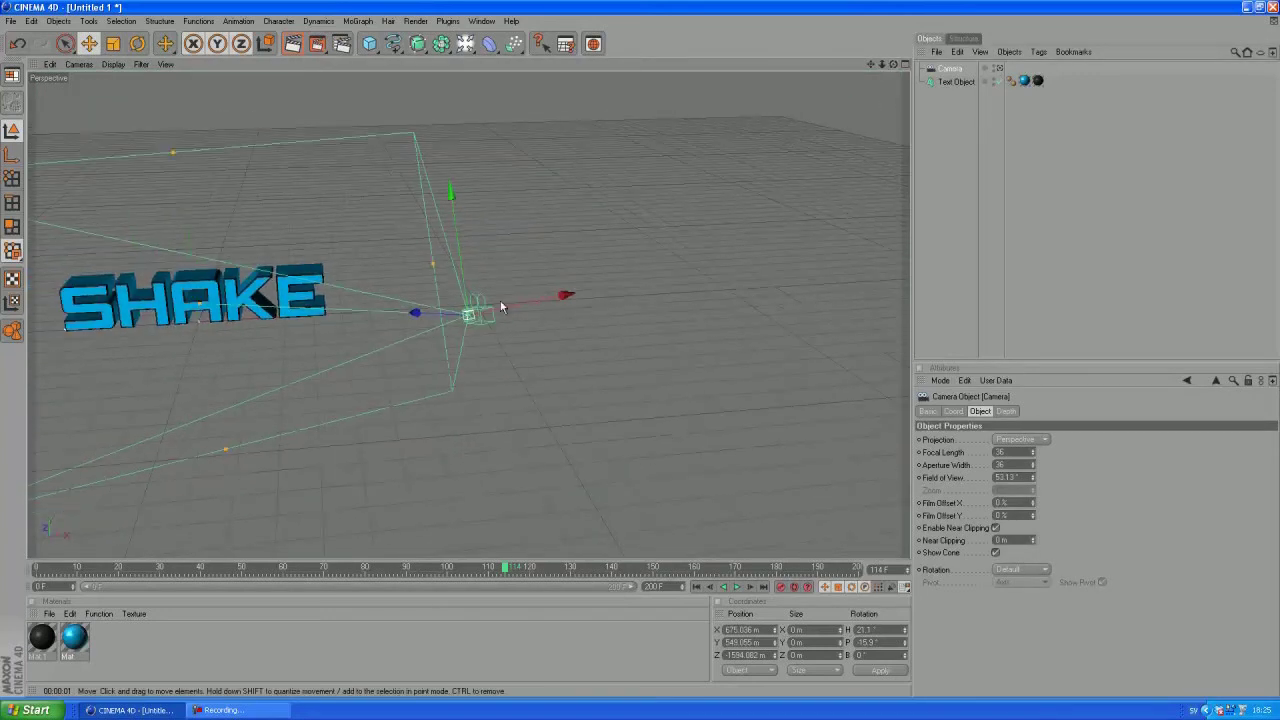
pyautogui.click(874, 125)
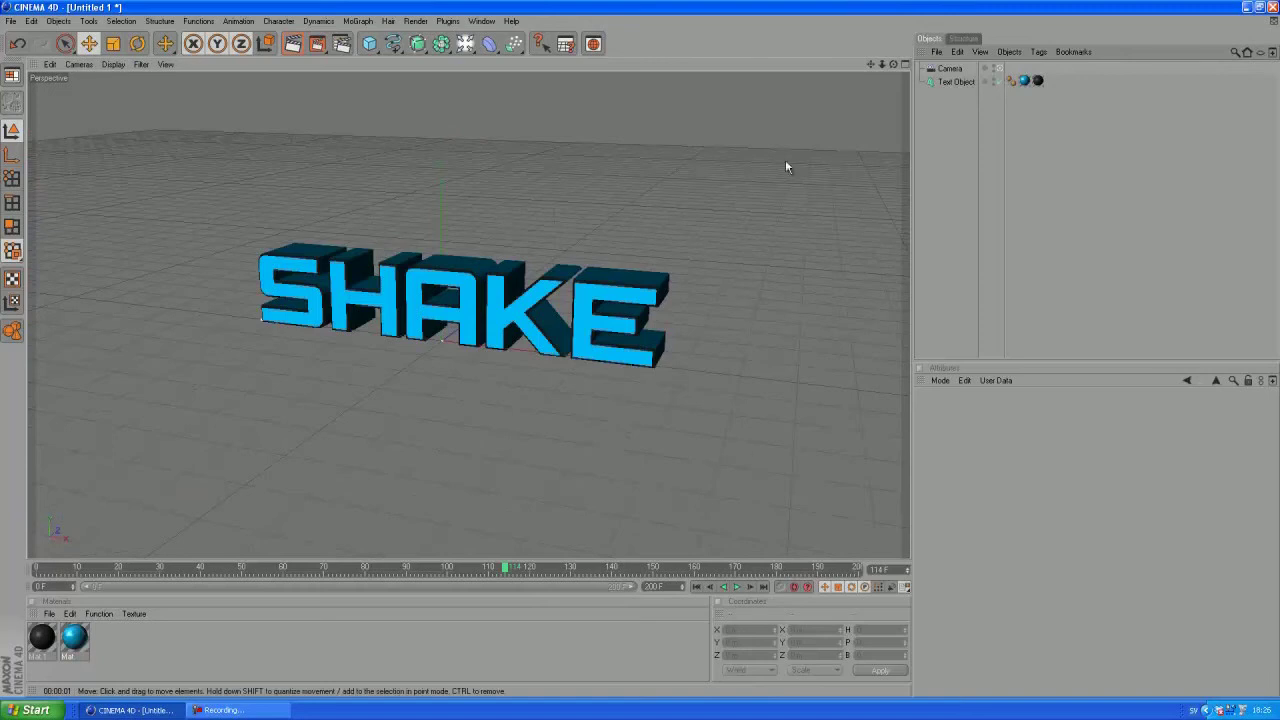
pyautogui.moveTo(561, 214)
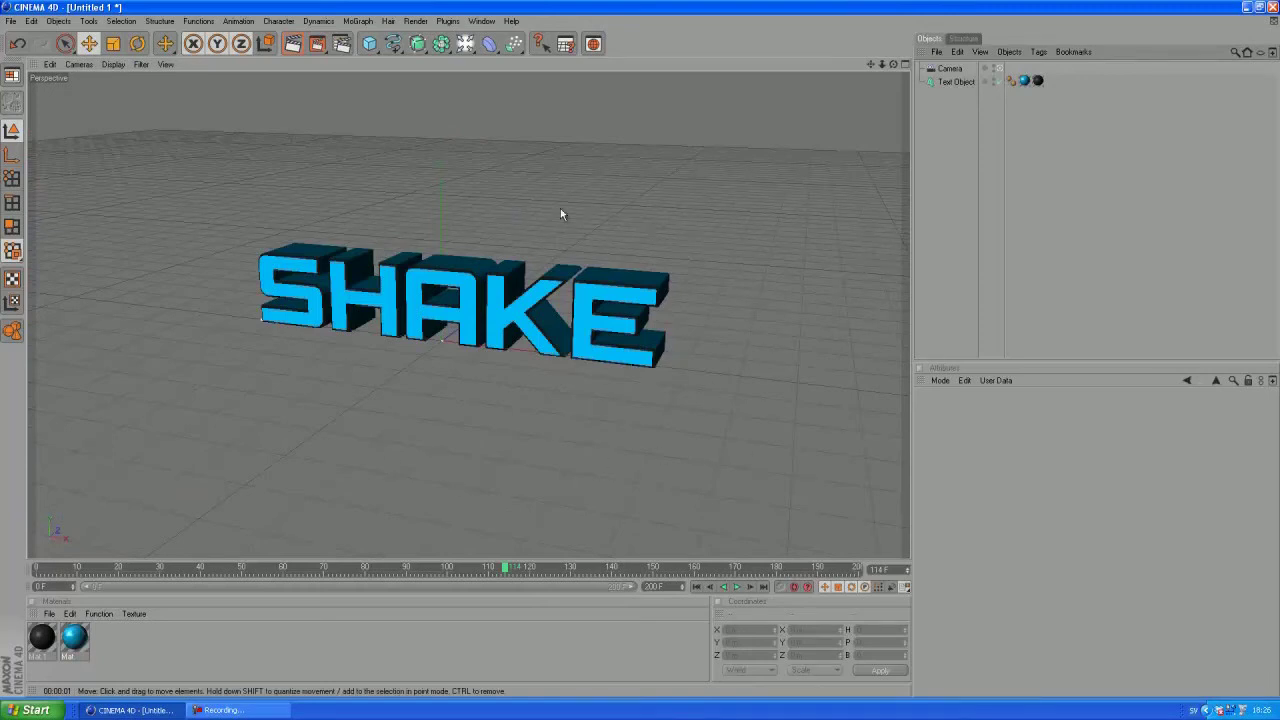
pyautogui.moveTo(630, 275)
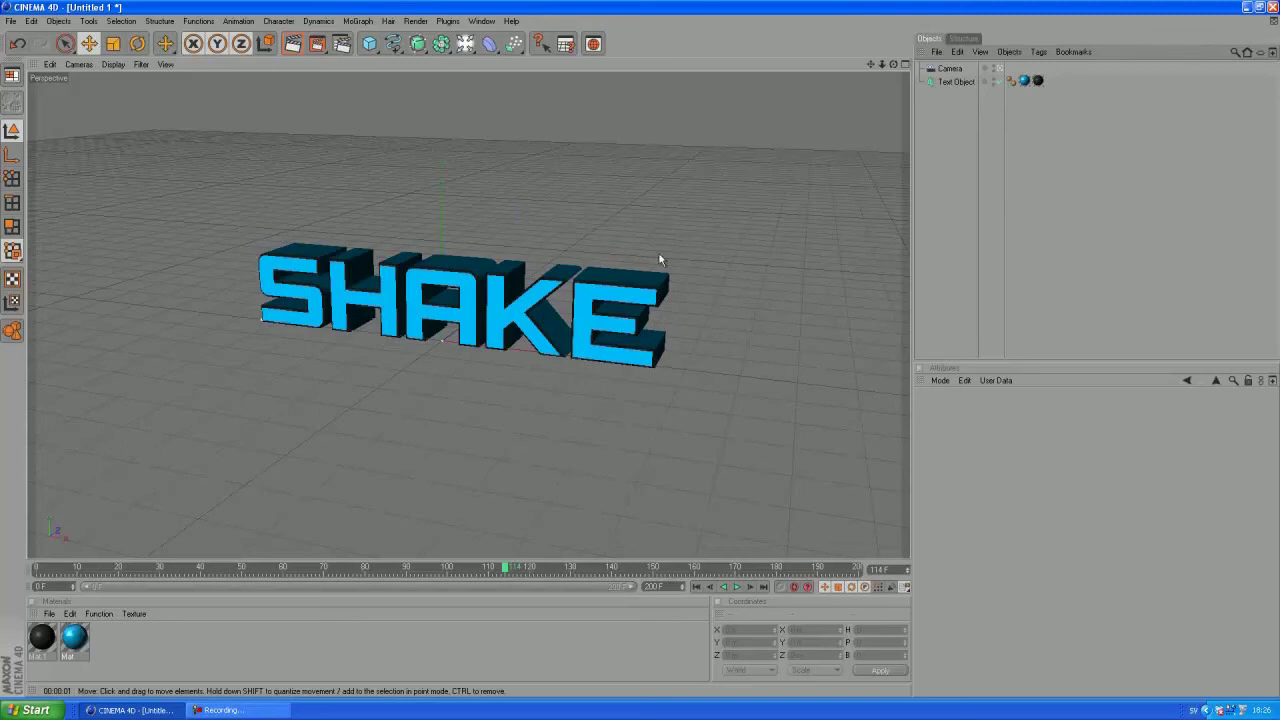
pyautogui.moveTo(996, 178)
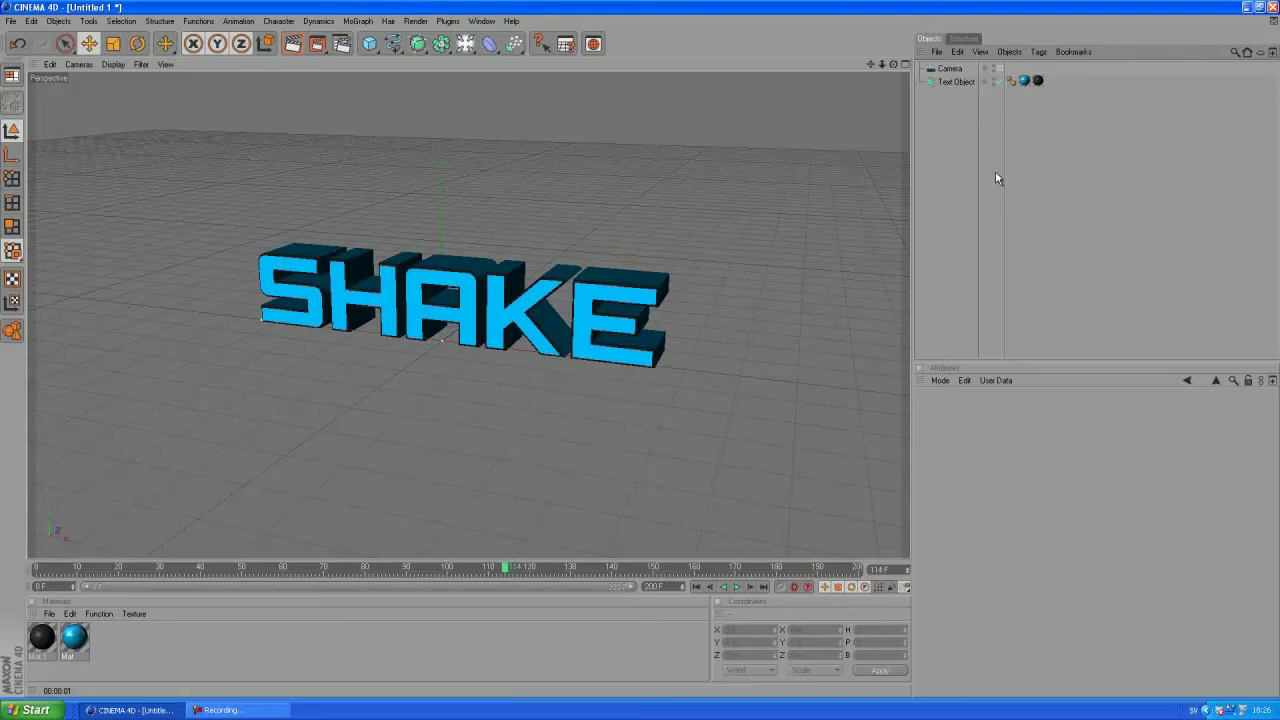
pyautogui.moveTo(963, 132)
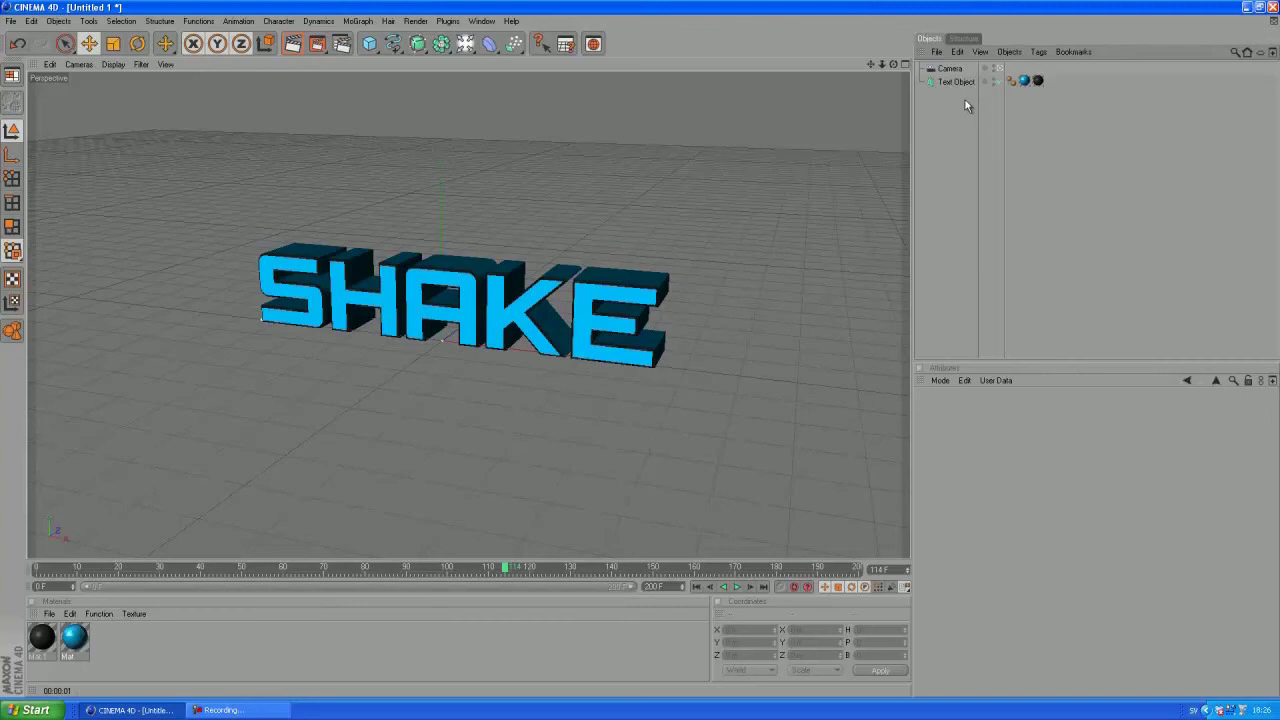
# Add a Vibrate tag to the Camera from its right-click tag menu
pyautogui.rightClick(949, 69)
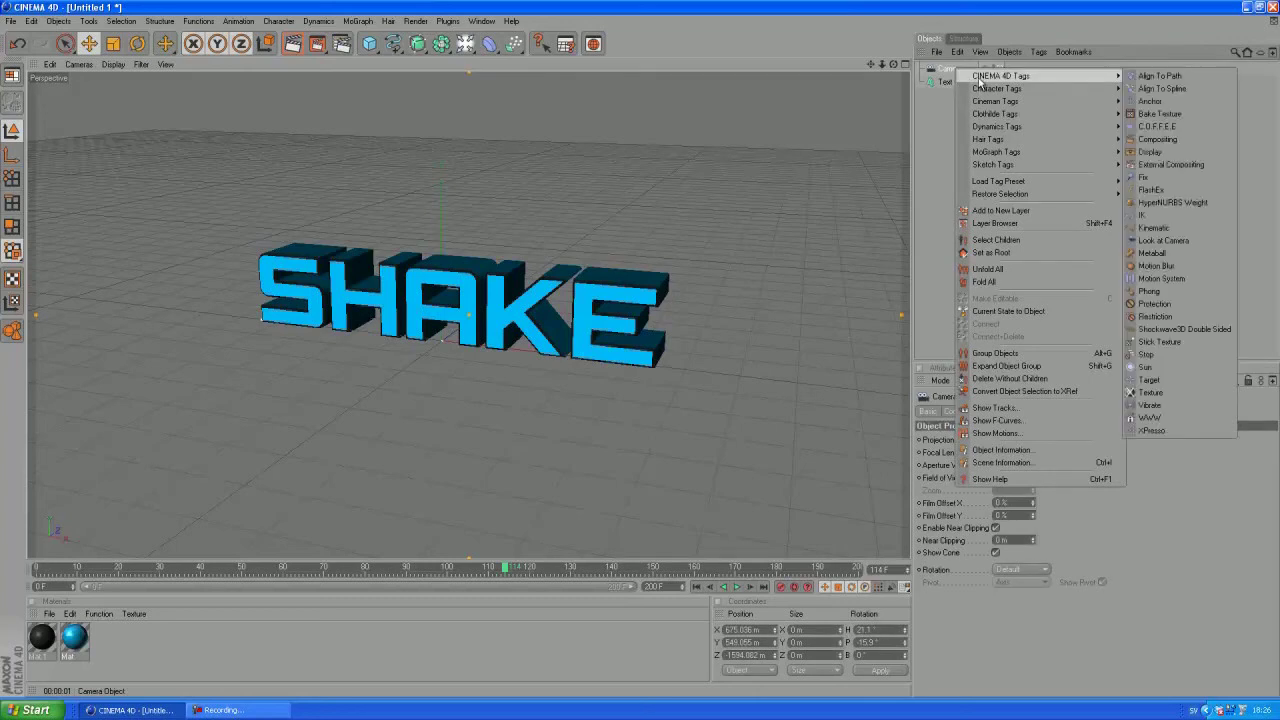
pyautogui.moveTo(1150, 405)
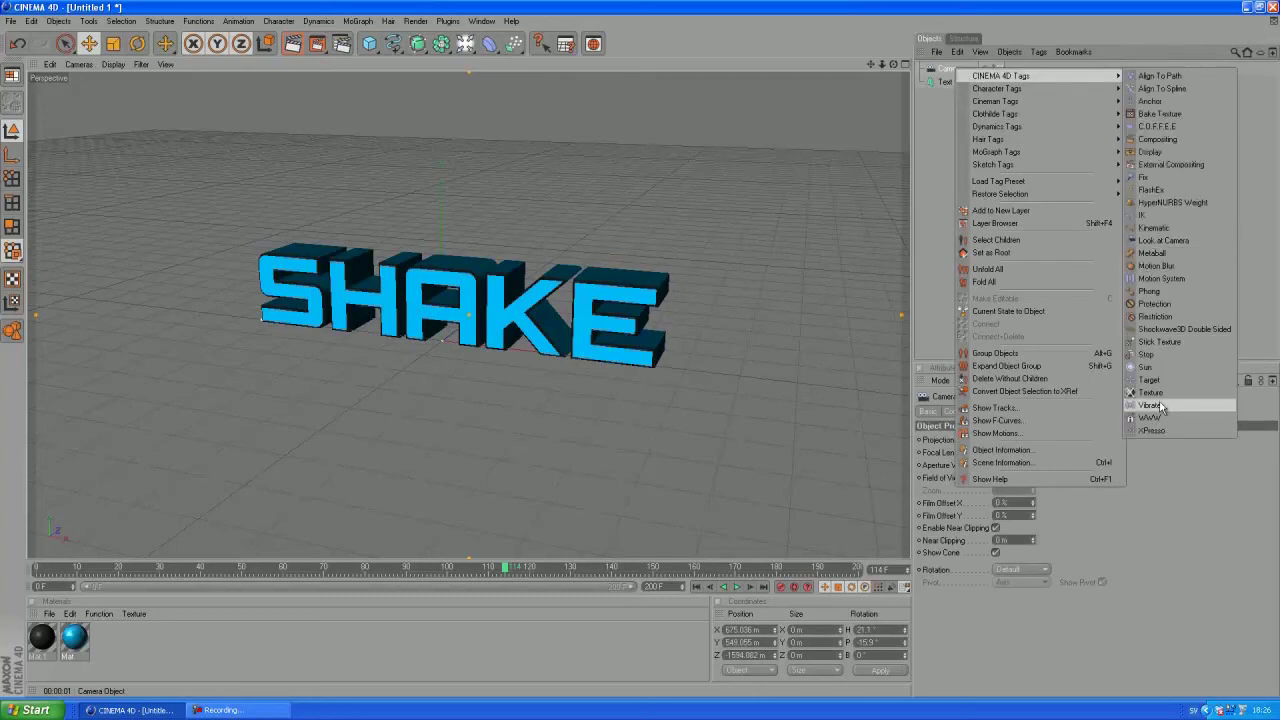
pyautogui.click(1152, 405)
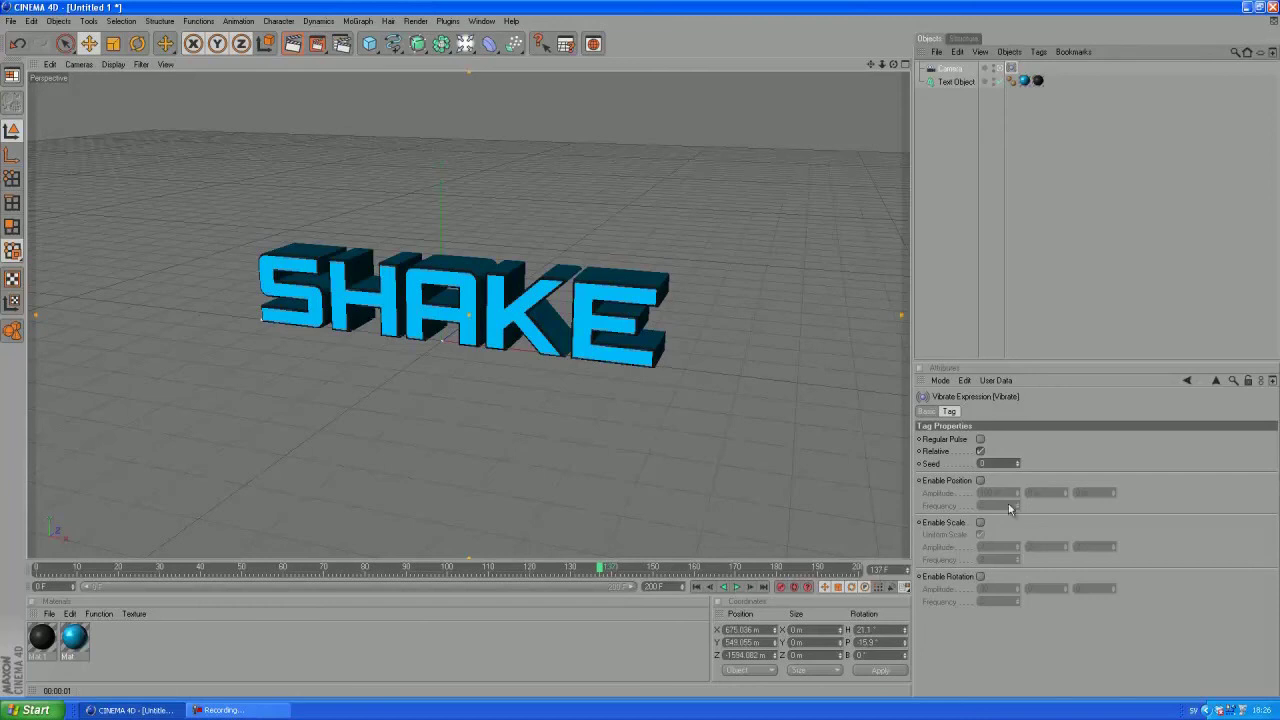
# Enable Vibrate position shake (amplitude 20/20/5 m), preview playback, and reselect the camera
pyautogui.click(980, 481)
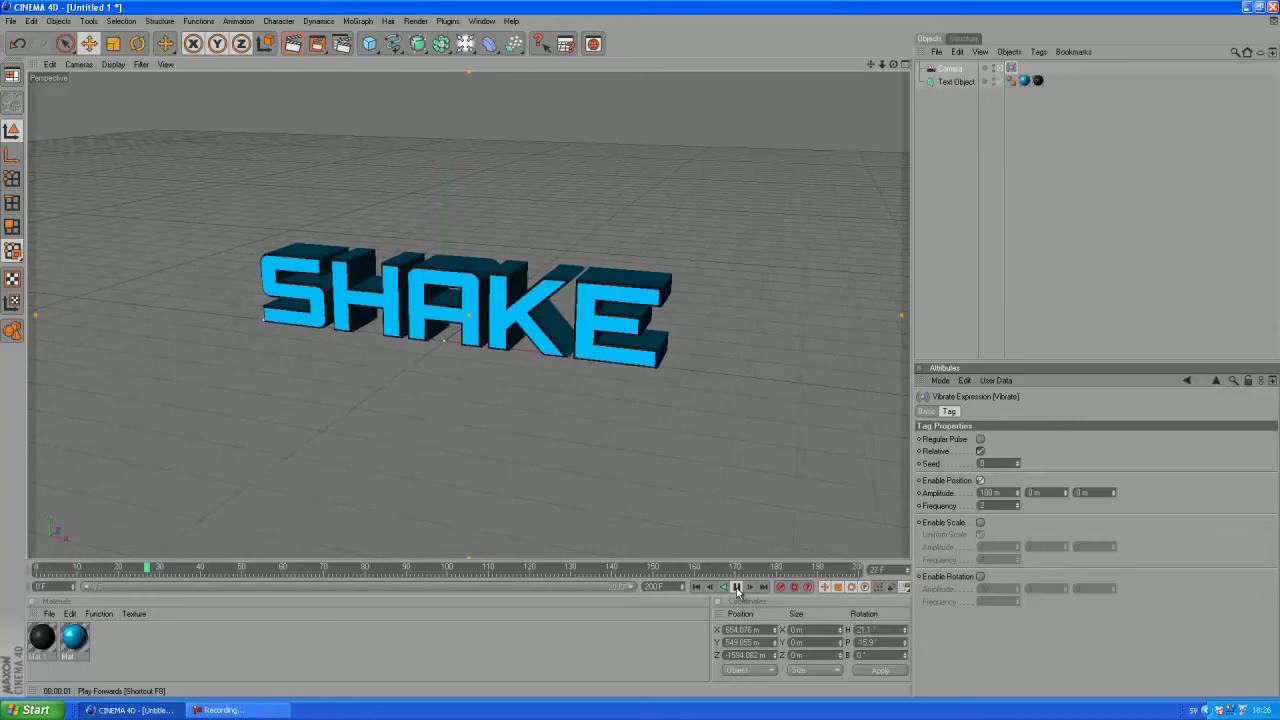
pyautogui.click(737, 587)
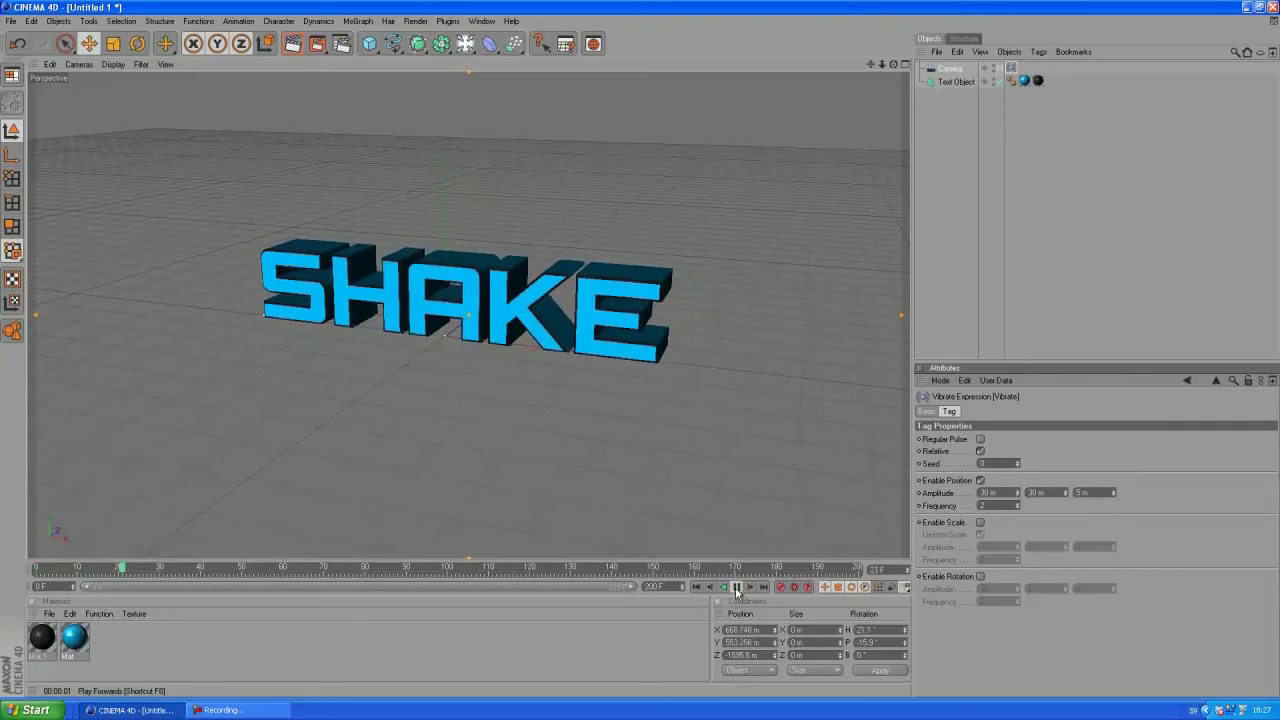
pyautogui.click(737, 587)
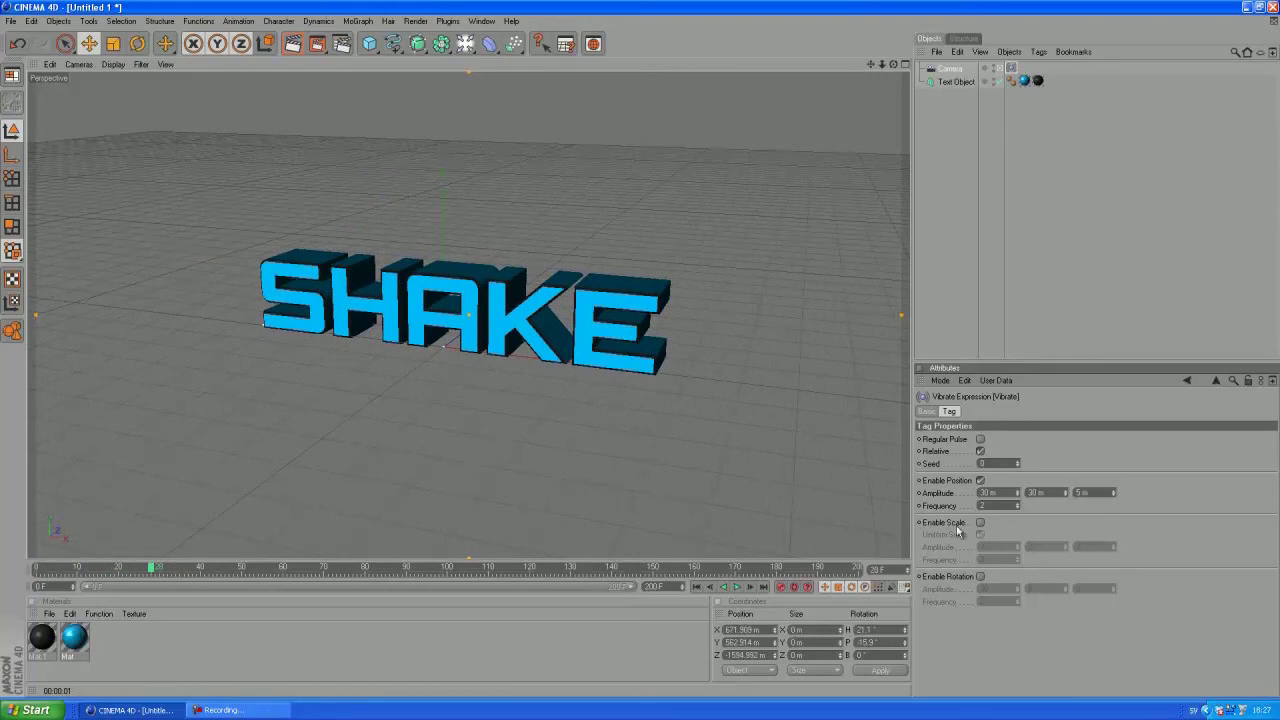
pyautogui.moveTo(958, 532)
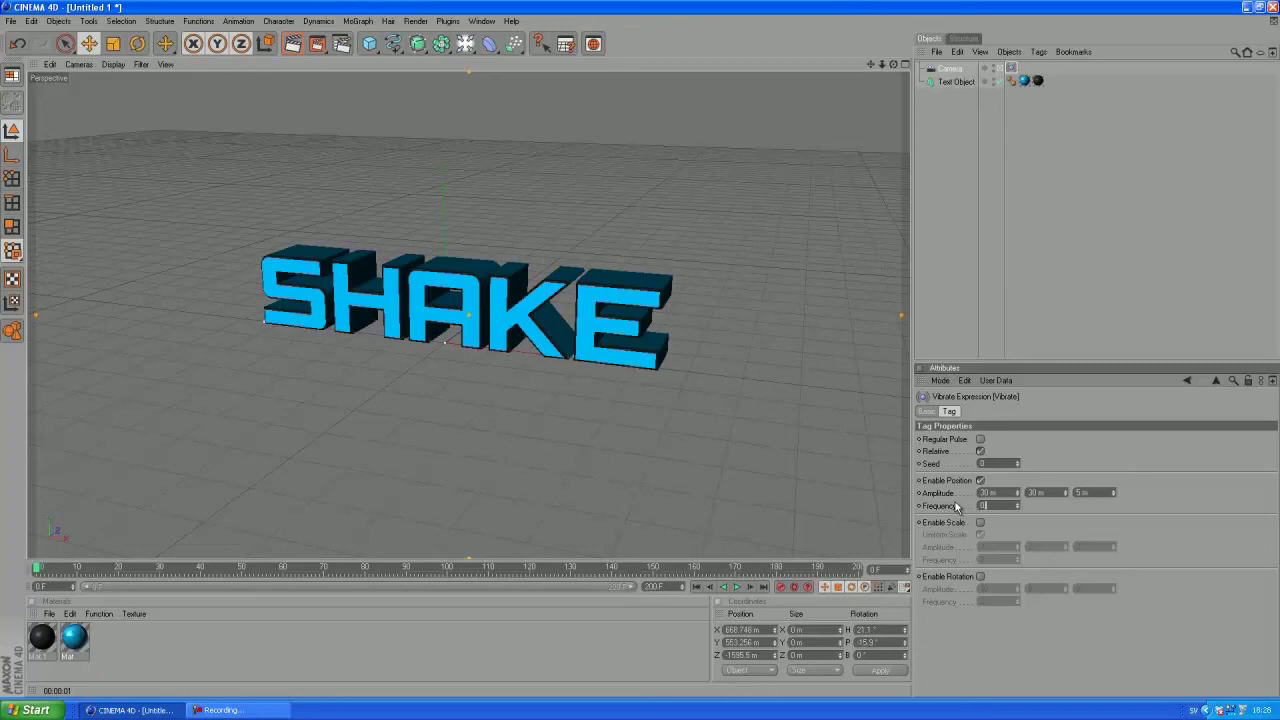
pyautogui.click(950, 68)
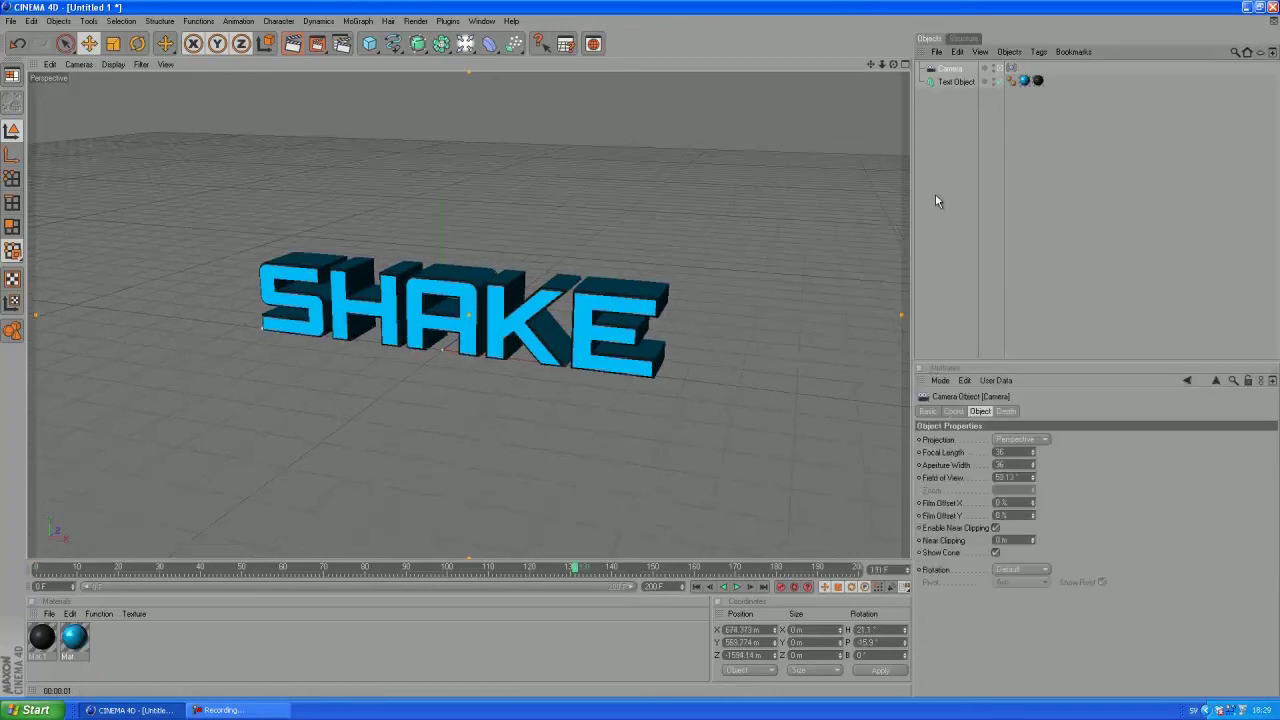